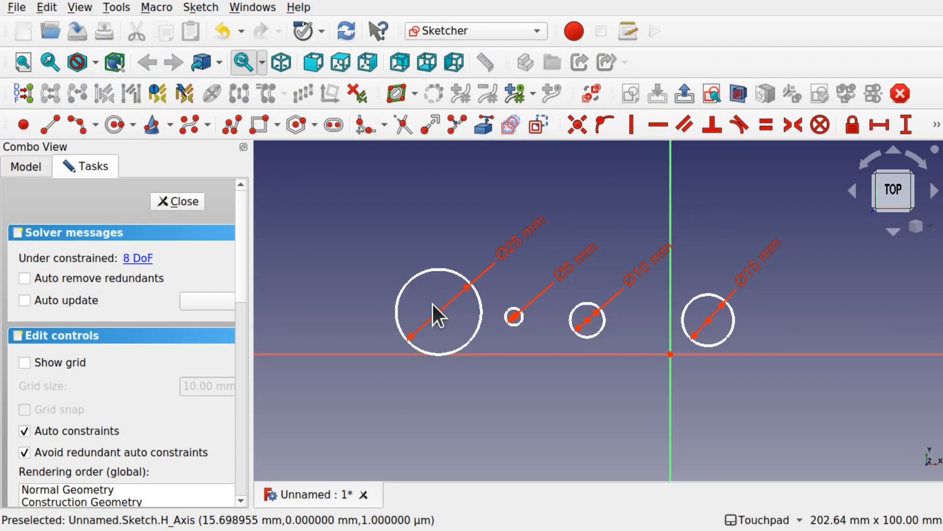
mouse_move(647, 352)
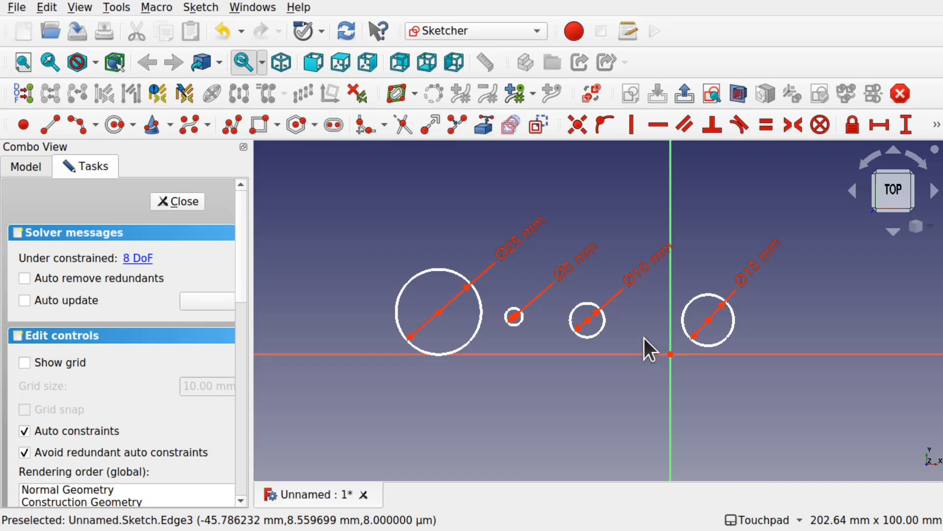
mouse_move(621, 313)
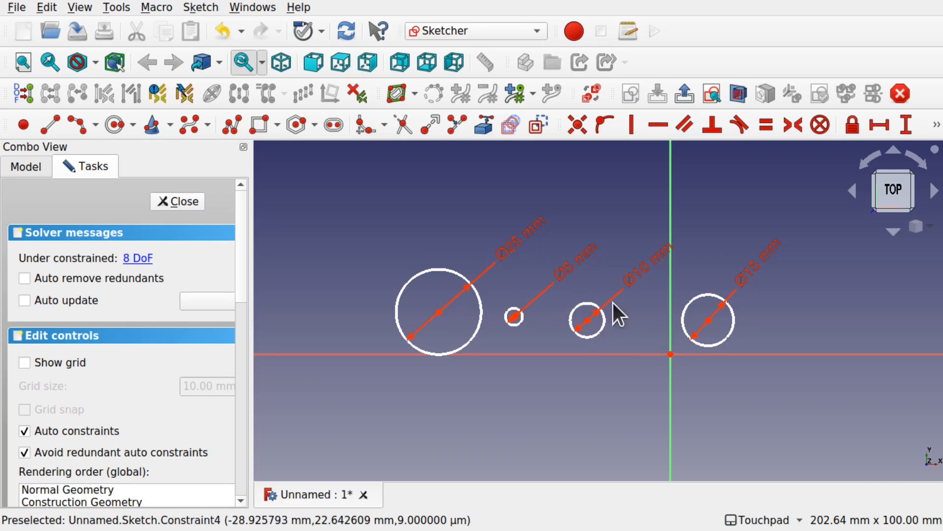
mouse_move(816, 328)
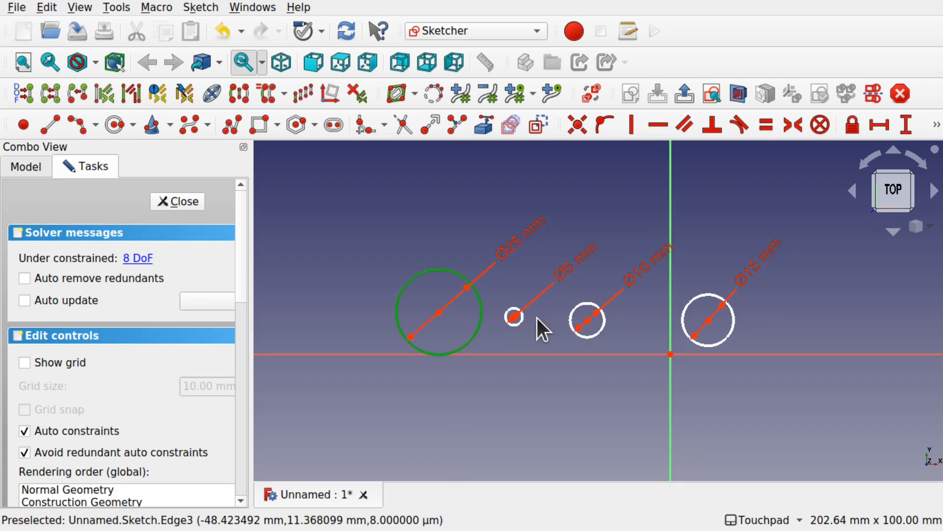
mouse_move(596, 357)
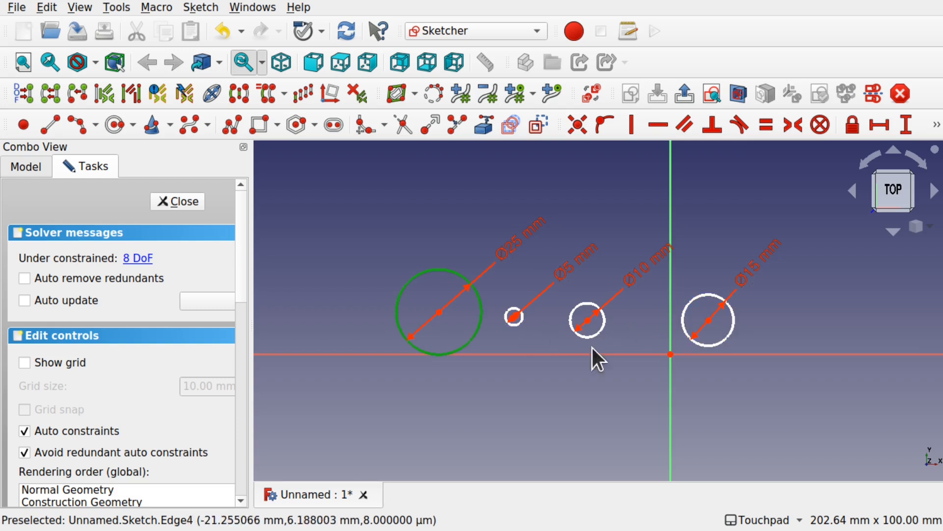
mouse_move(602, 433)
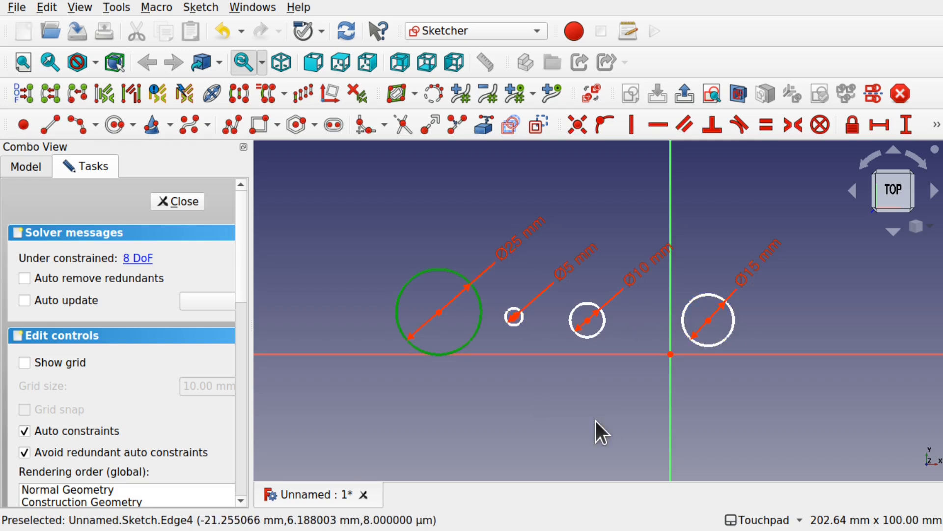
mouse_move(90, 149)
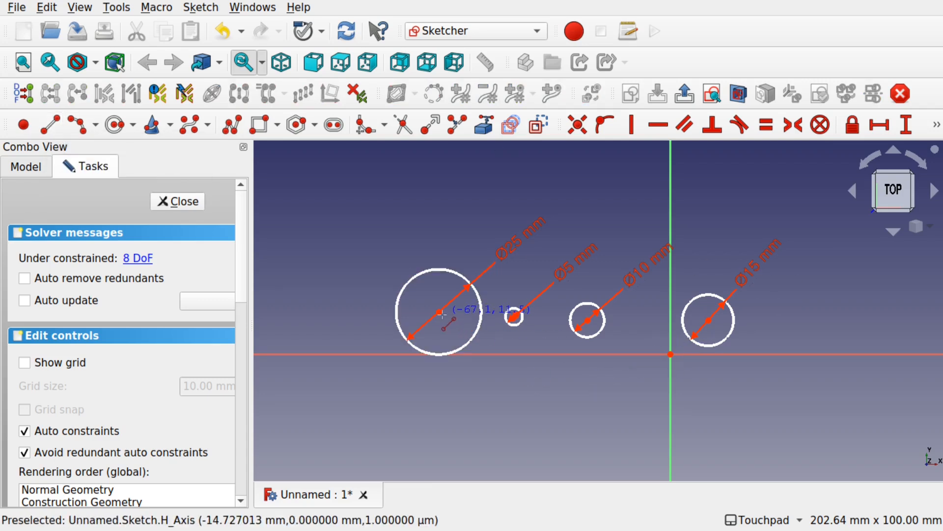
mouse_move(357, 315)
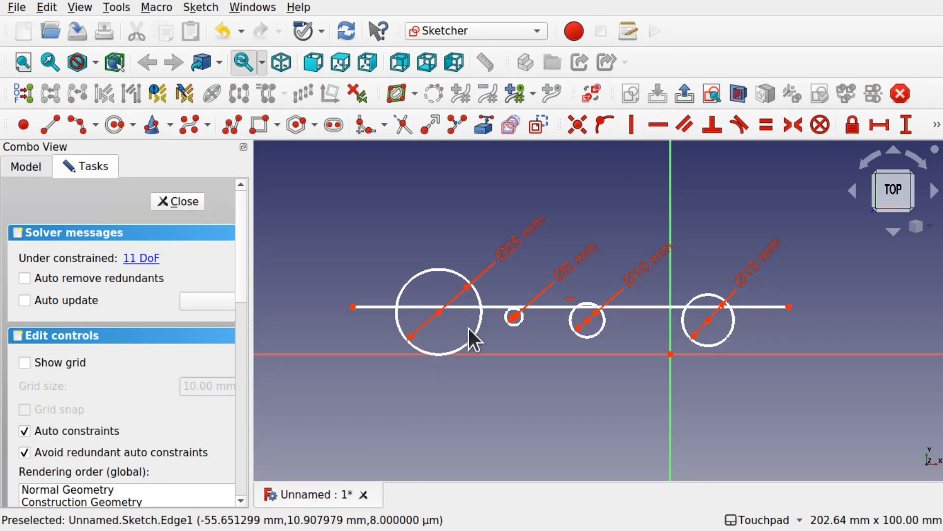
mouse_move(514, 317)
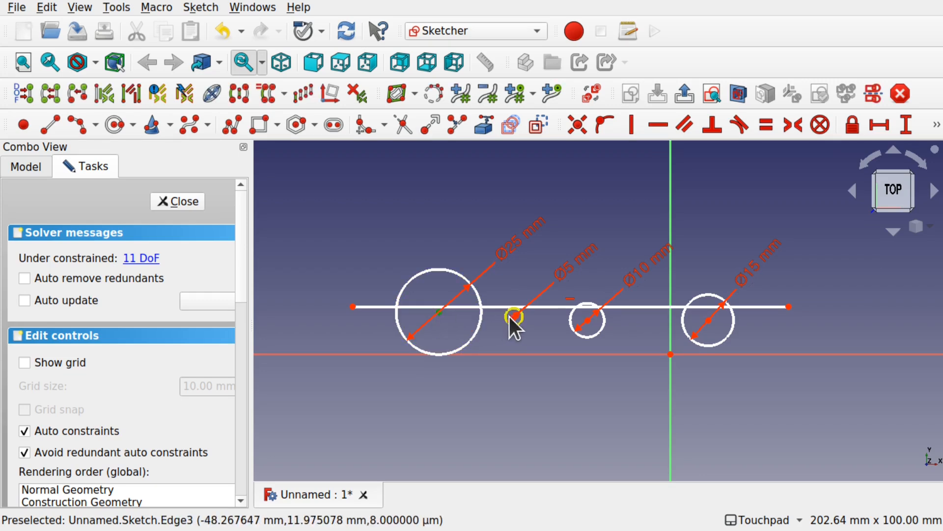
mouse_move(514, 317)
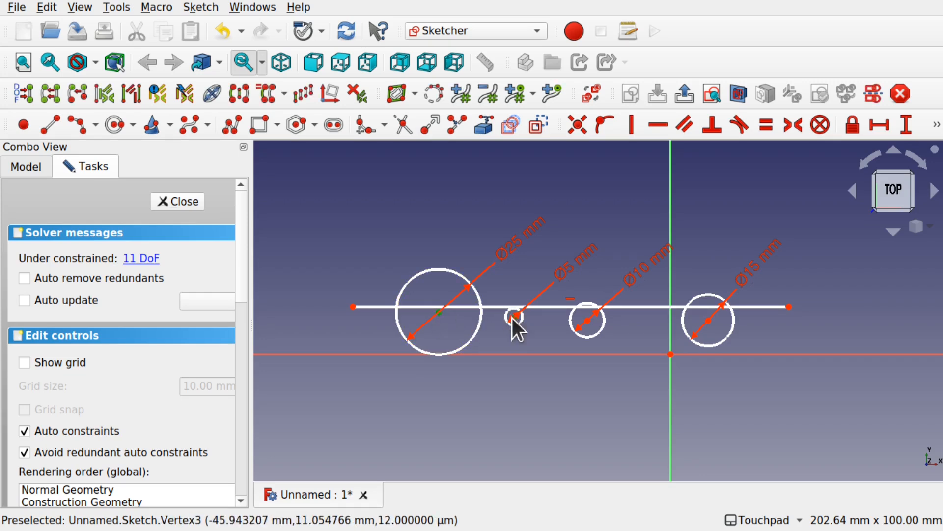
mouse_move(709, 330)
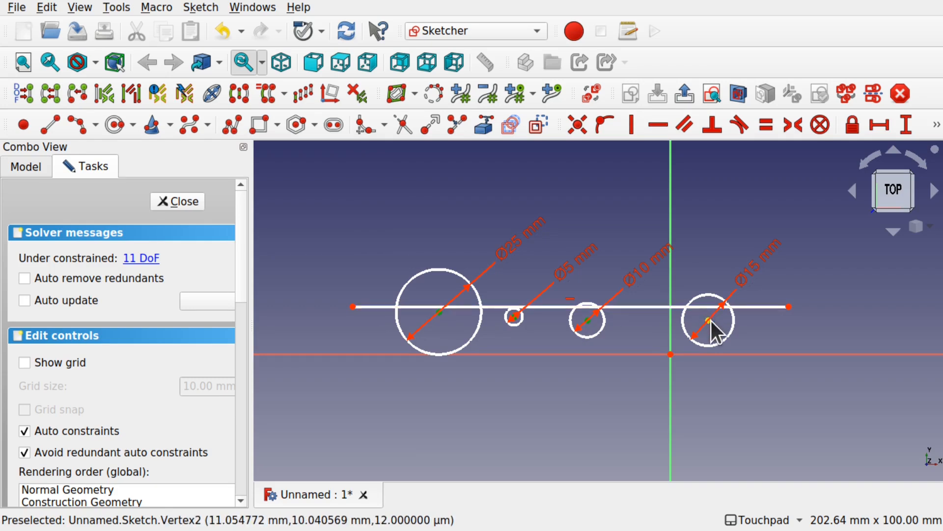
mouse_move(654, 310)
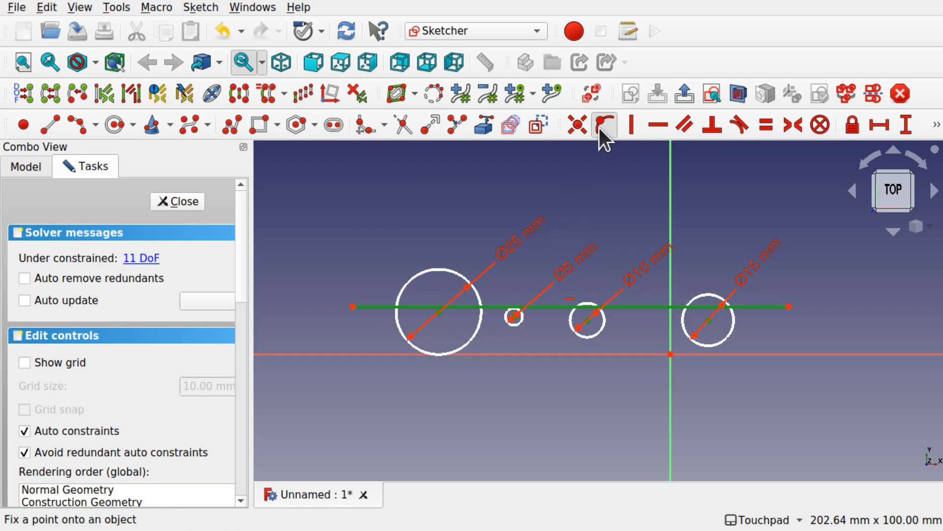
Constrain the circle centres onto the horizontal line with Point on Object
left_click(604, 125)
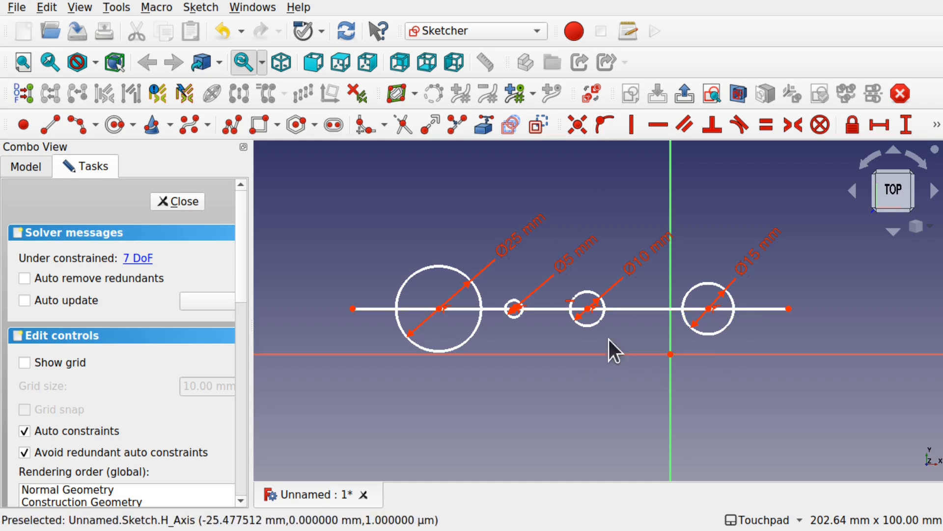
mouse_move(550, 334)
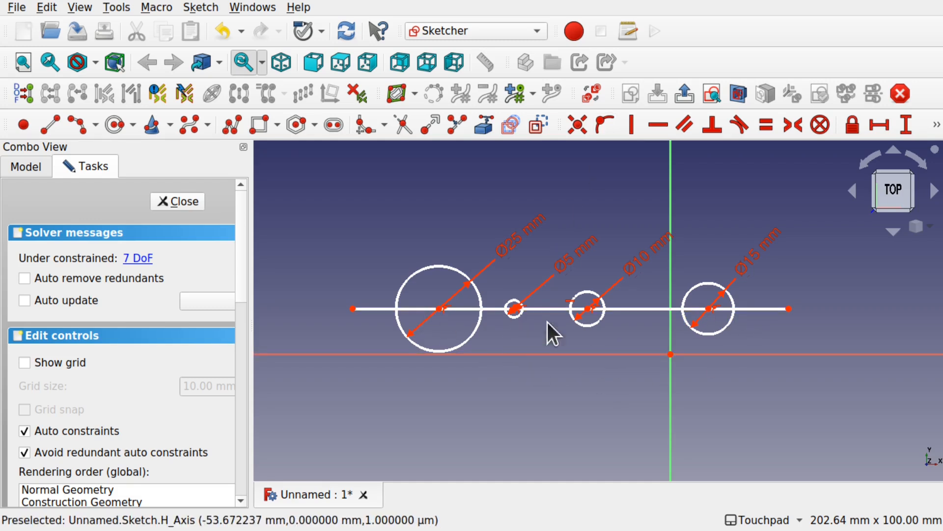
mouse_move(516, 316)
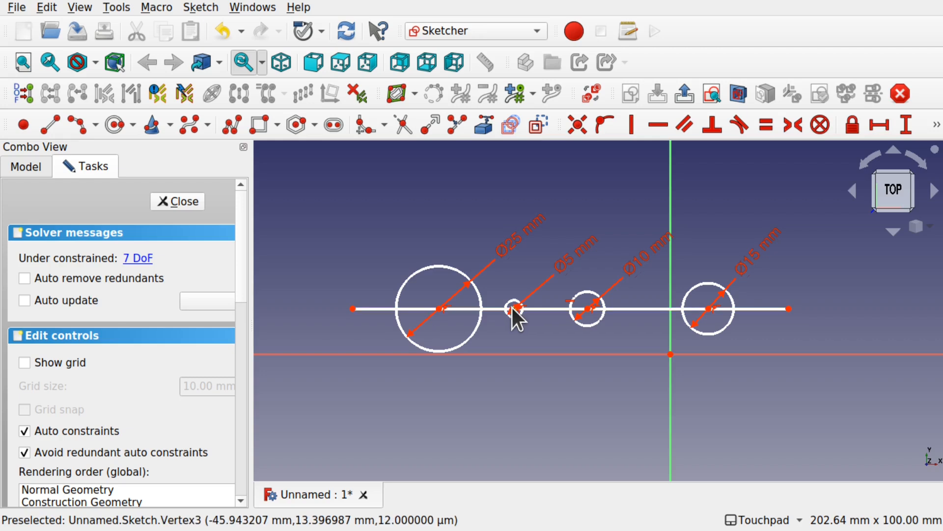
mouse_move(524, 315)
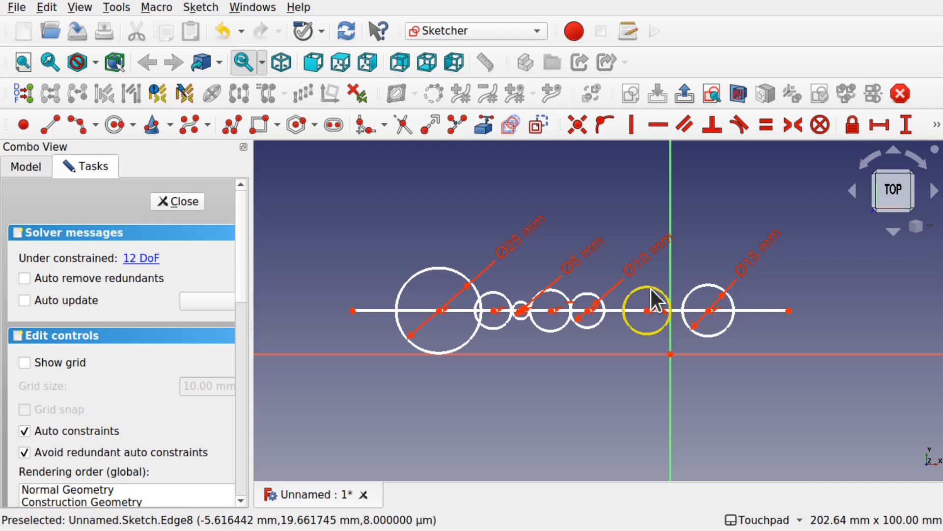
mouse_move(547, 310)
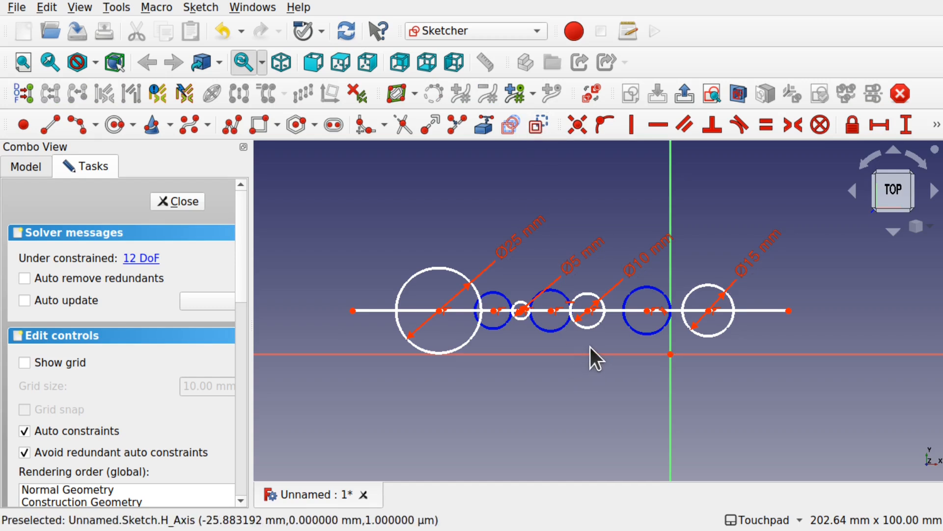
mouse_move(491, 310)
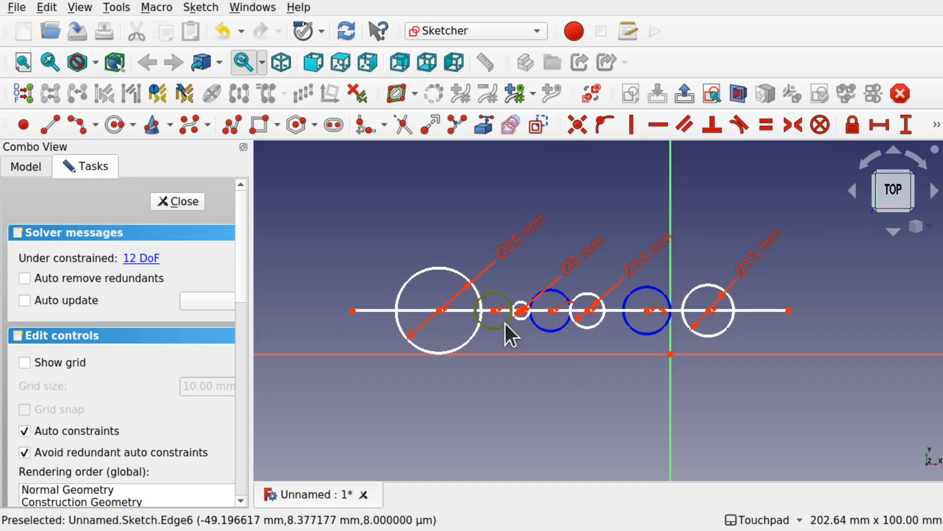
mouse_move(643, 310)
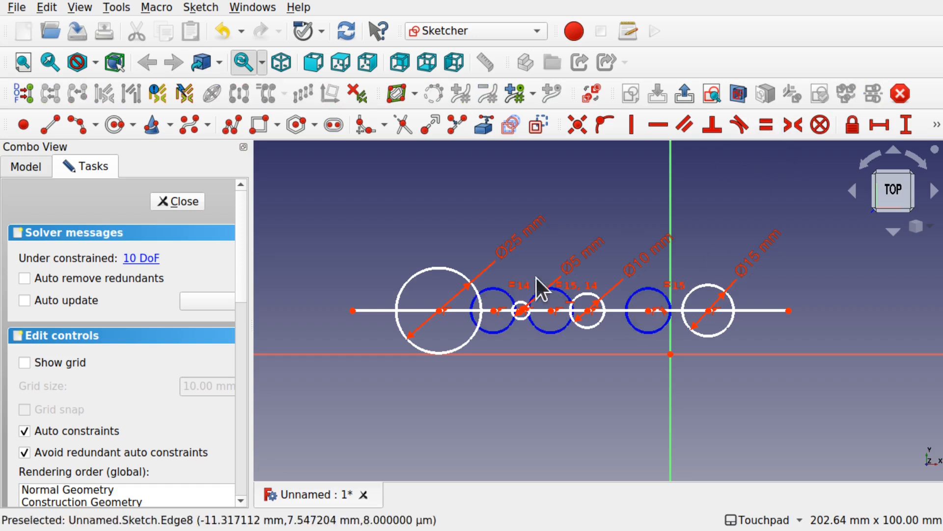
mouse_move(499, 280)
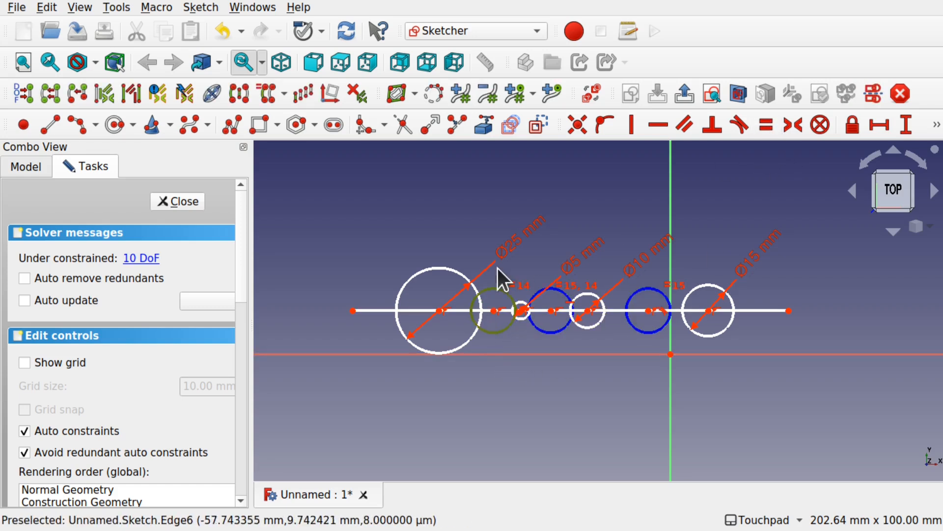
mouse_move(903, 156)
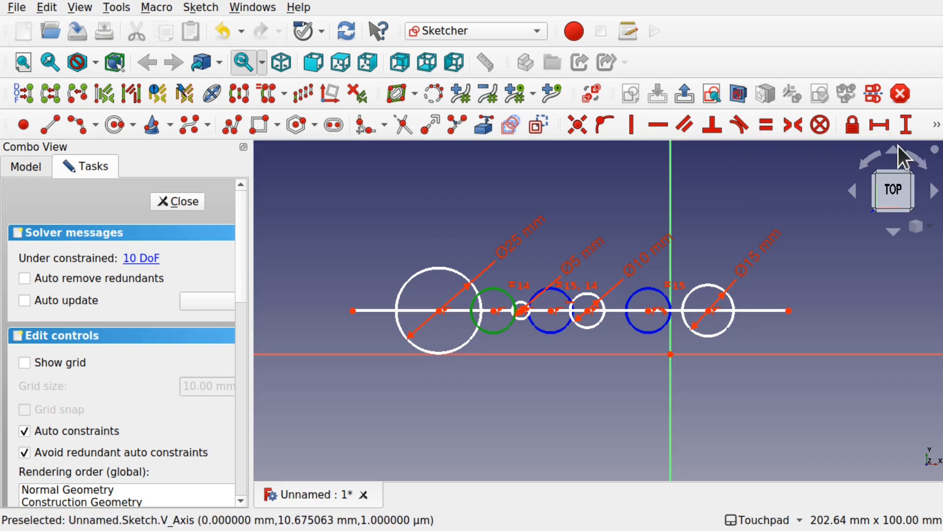
mouse_move(936, 124)
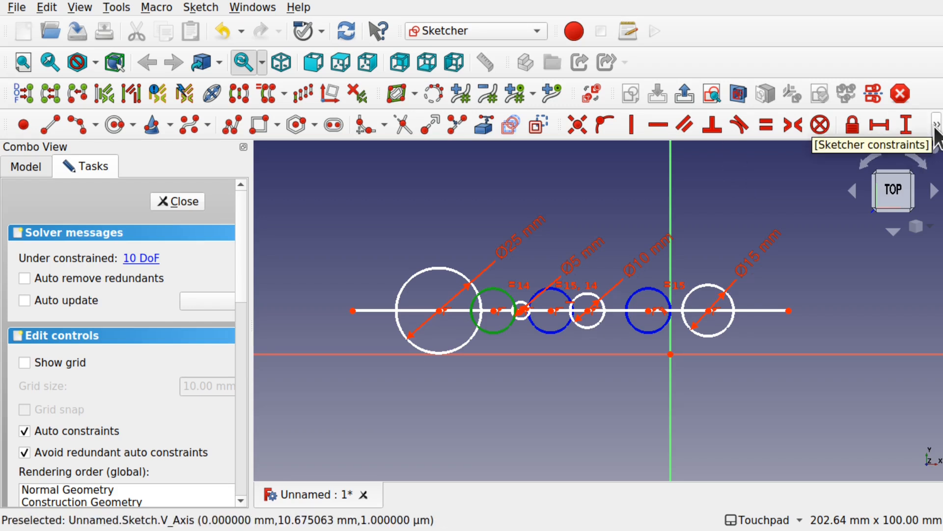
mouse_move(628, 98)
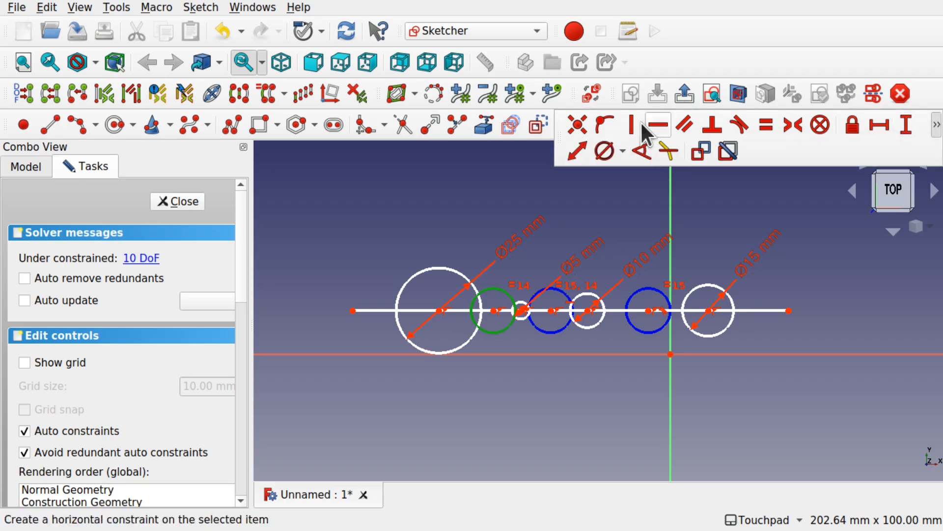
Give the new circle beside the 25 mm circle a 20 mm diameter constraint
left_click(606, 152)
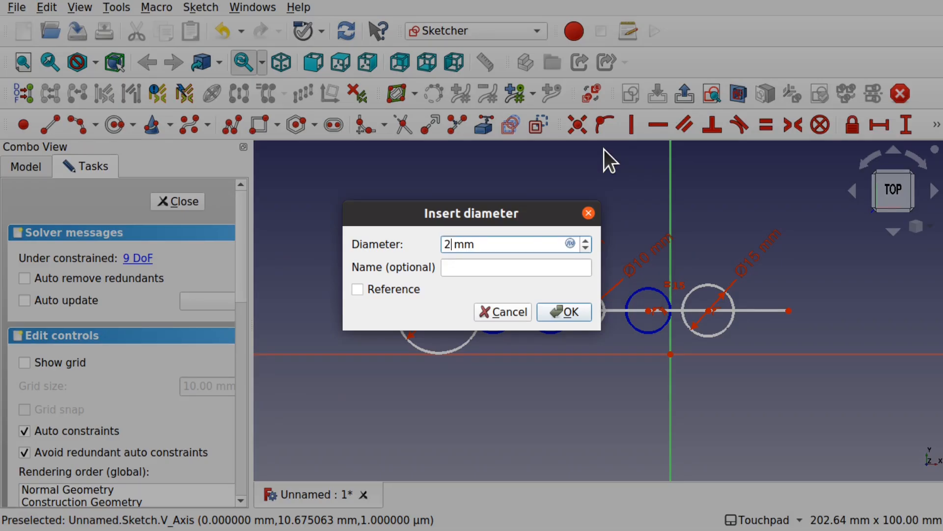
left_click(562, 311)
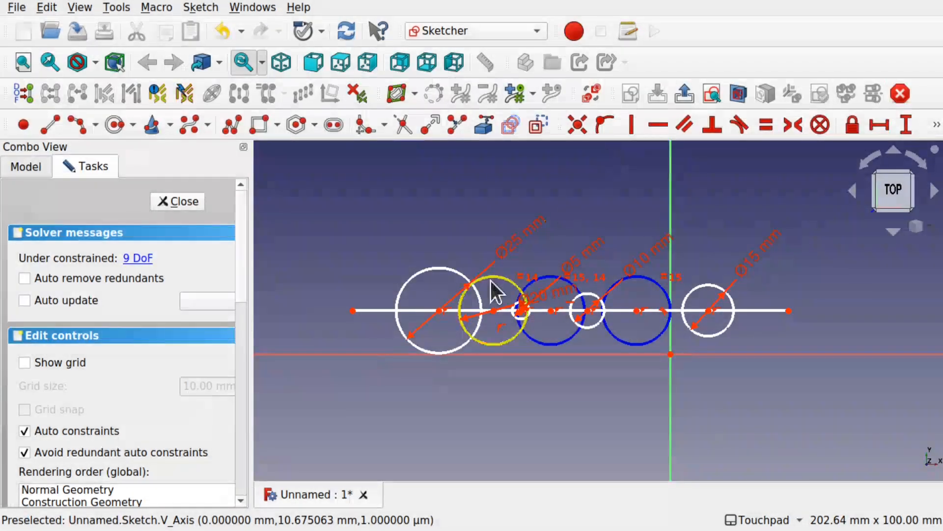
mouse_move(373, 355)
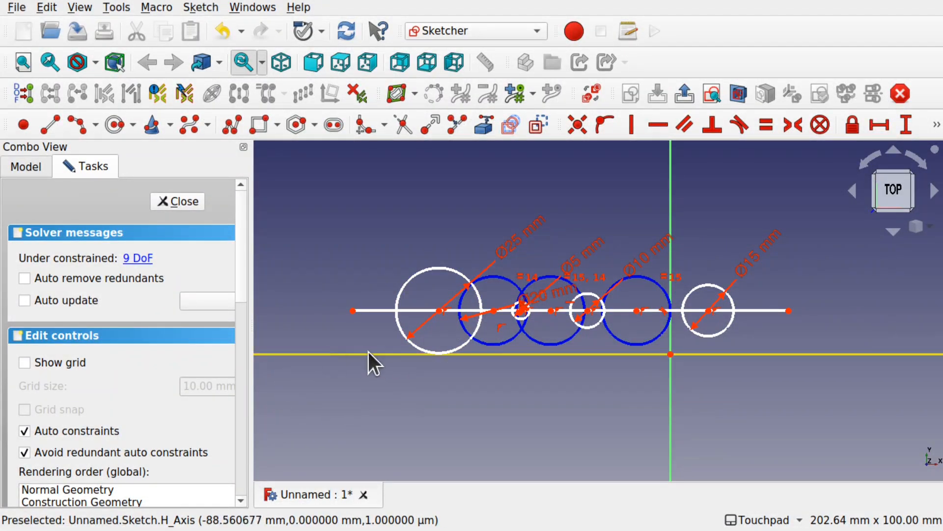
mouse_move(348, 334)
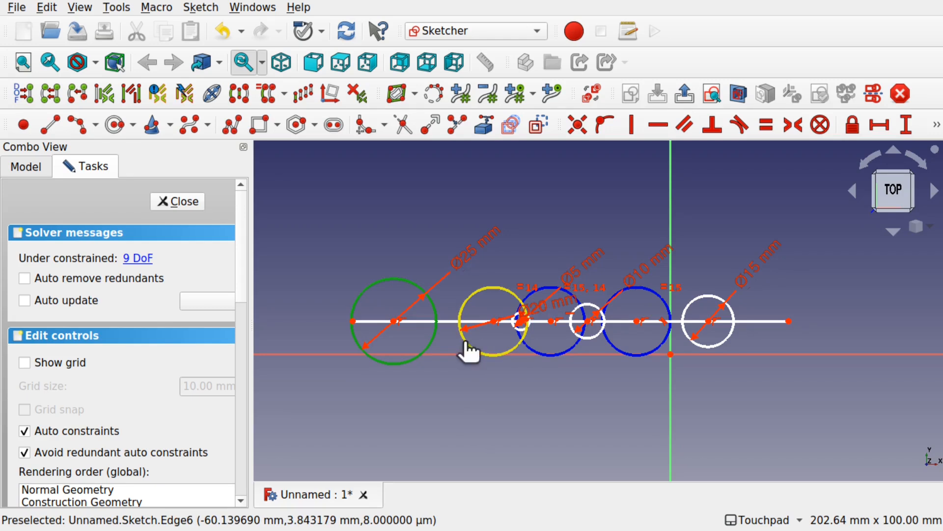
mouse_move(722, 186)
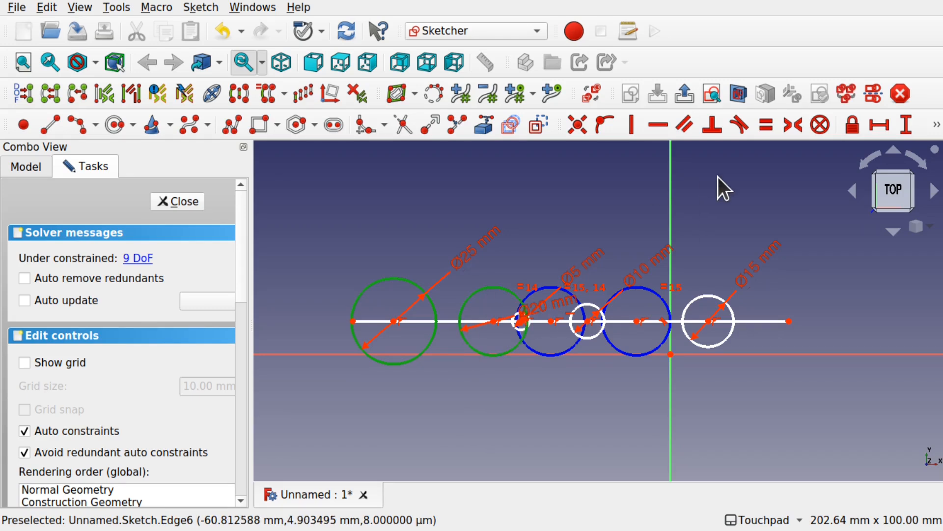
Make the 20 mm circle tangent to the 25 mm circle
left_click(739, 124)
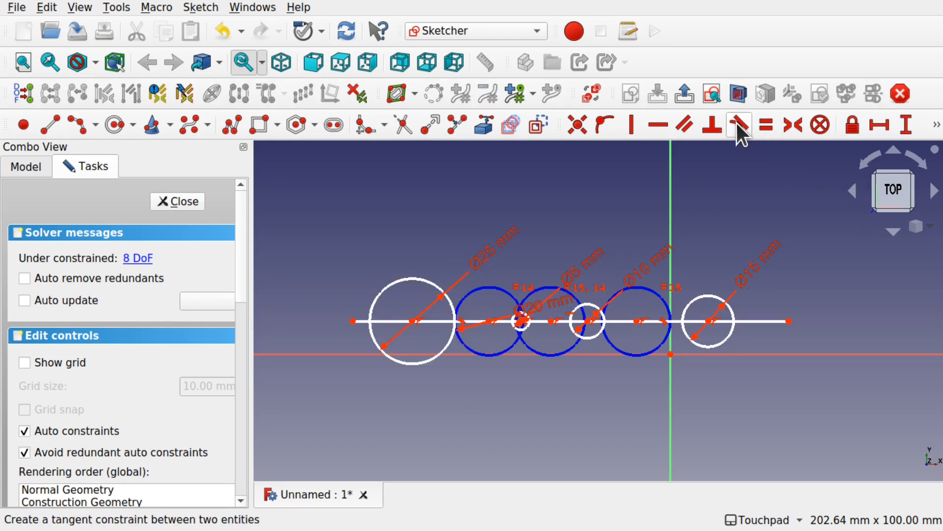
mouse_move(512, 357)
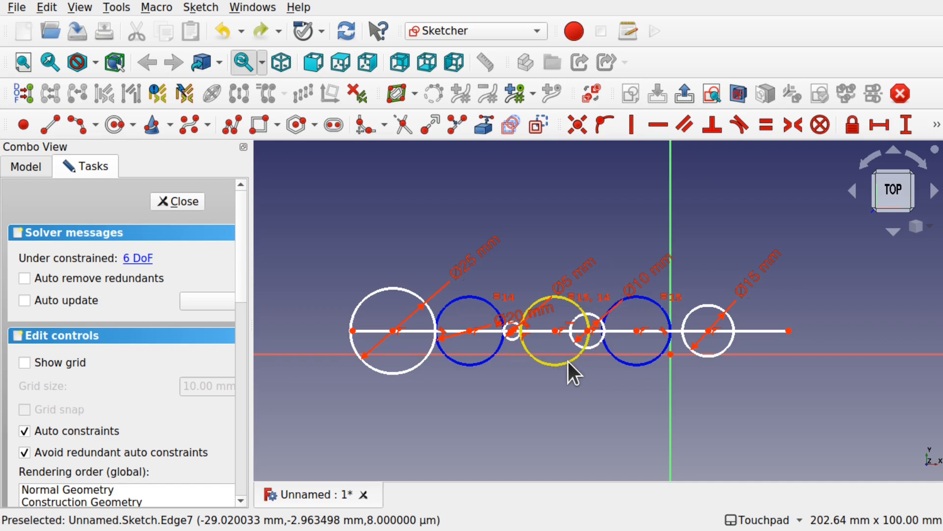
mouse_move(544, 370)
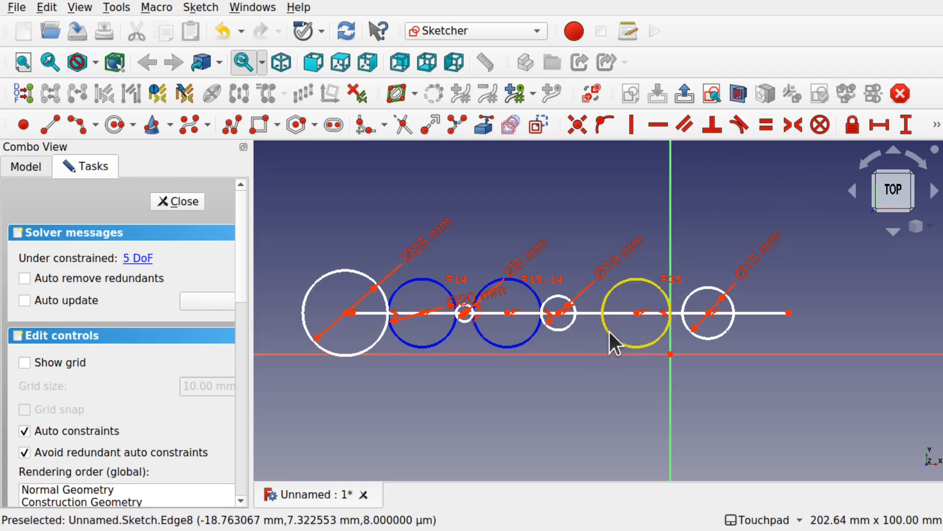
mouse_move(557, 311)
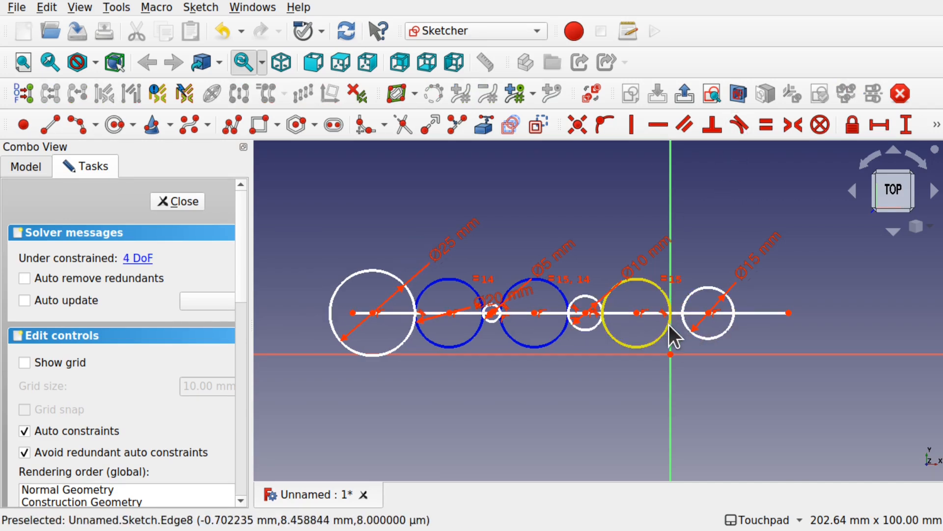
mouse_move(689, 334)
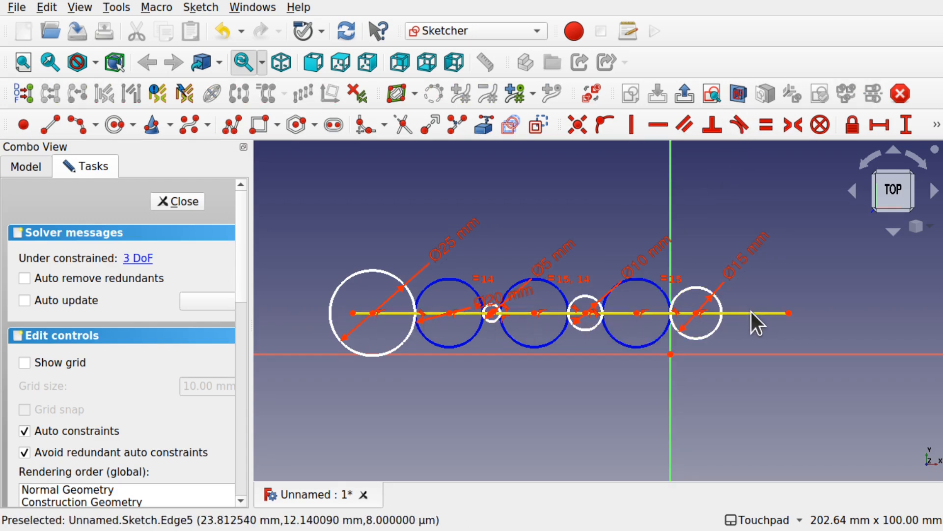
mouse_move(655, 193)
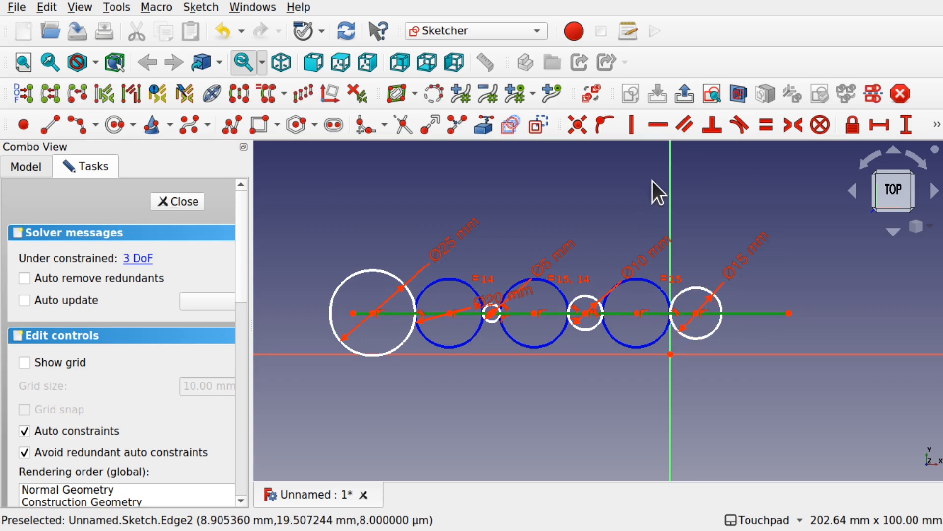
mouse_move(701, 311)
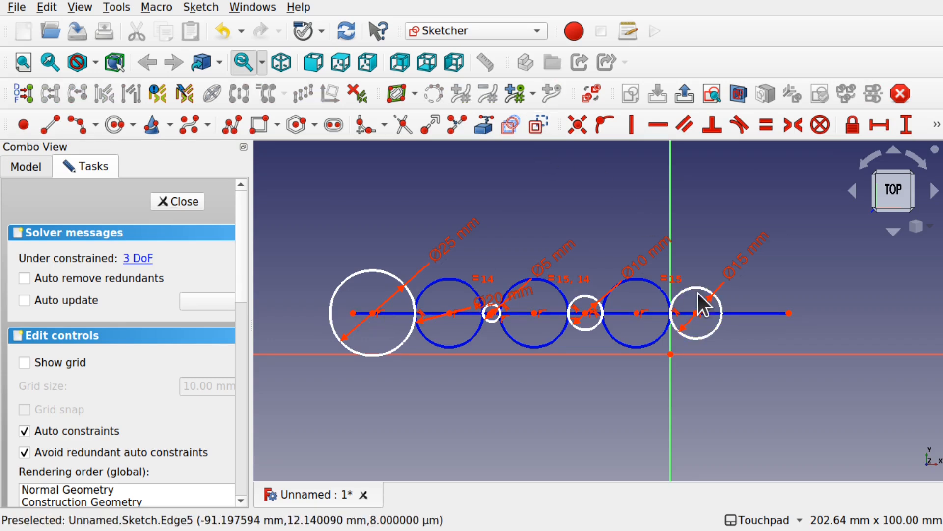
Leave the Sketcher and select Sketch in the model tree
left_click(177, 201)
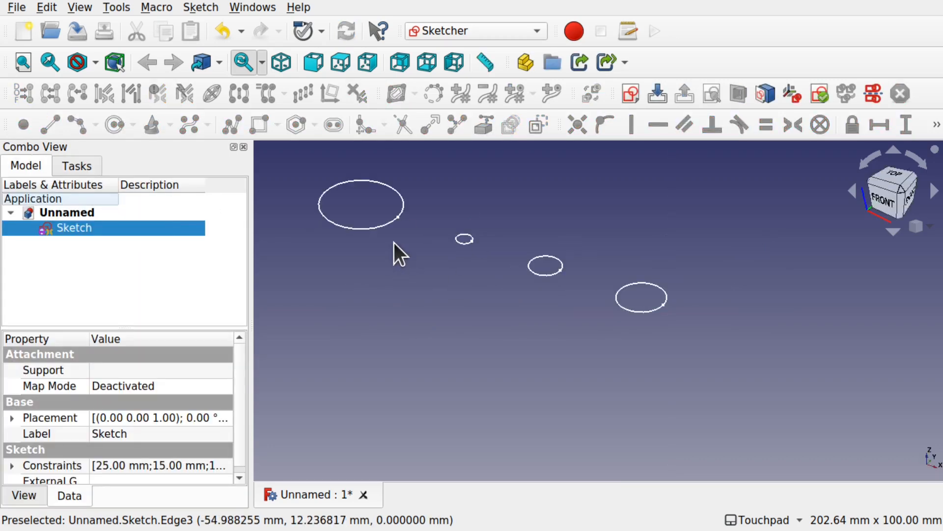
mouse_move(602, 310)
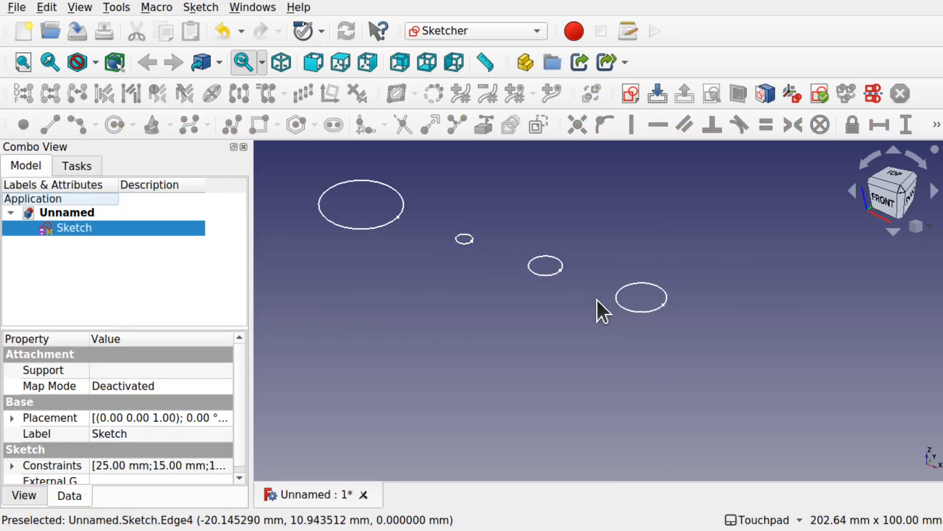
left_click(74, 228)
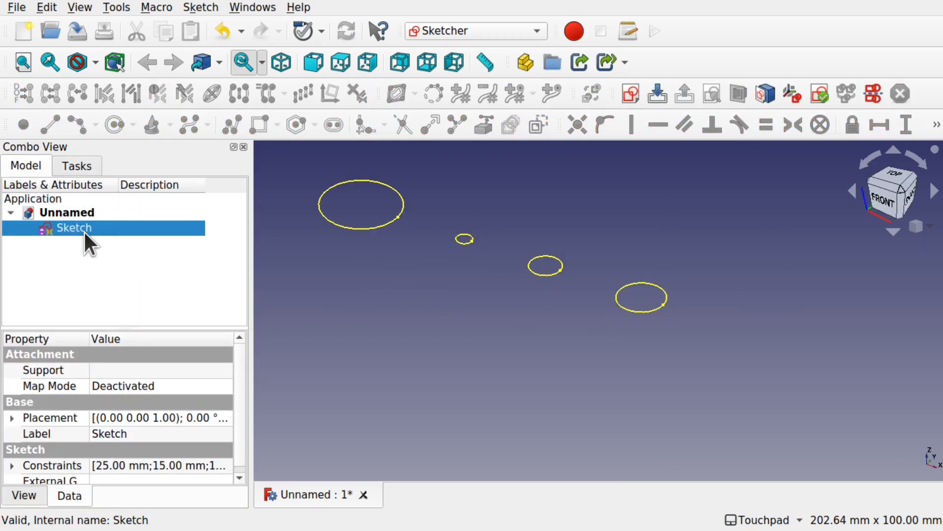
Reopen the sketch, fix the circle centres onto the construction arc, and close it again
double_click(74, 227)
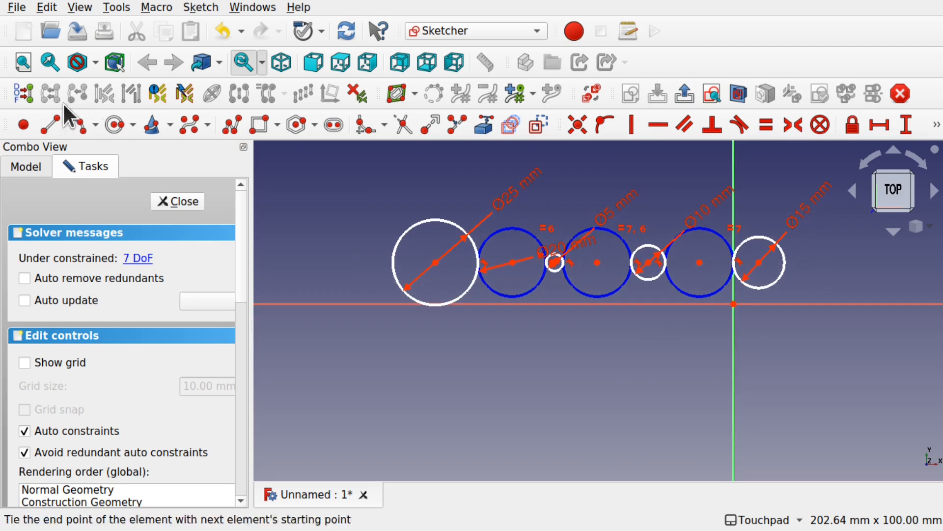
mouse_move(358, 360)
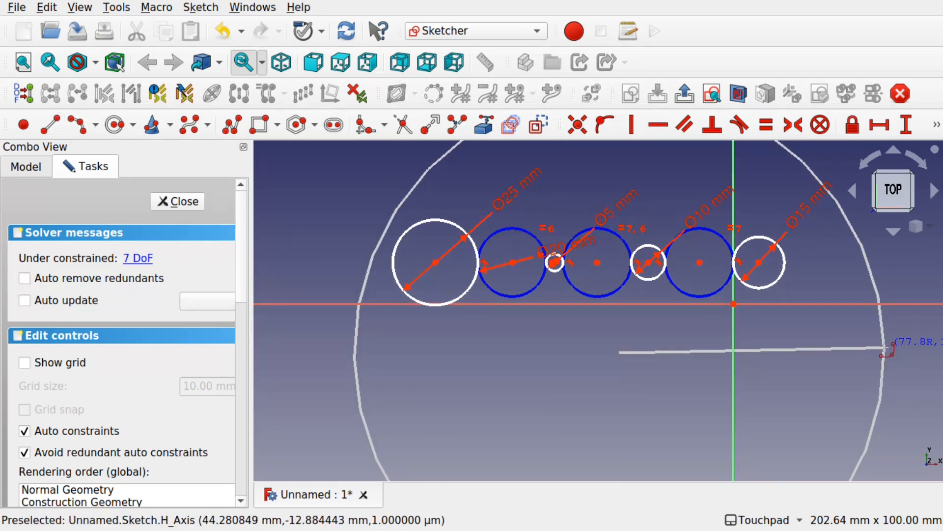
mouse_move(678, 193)
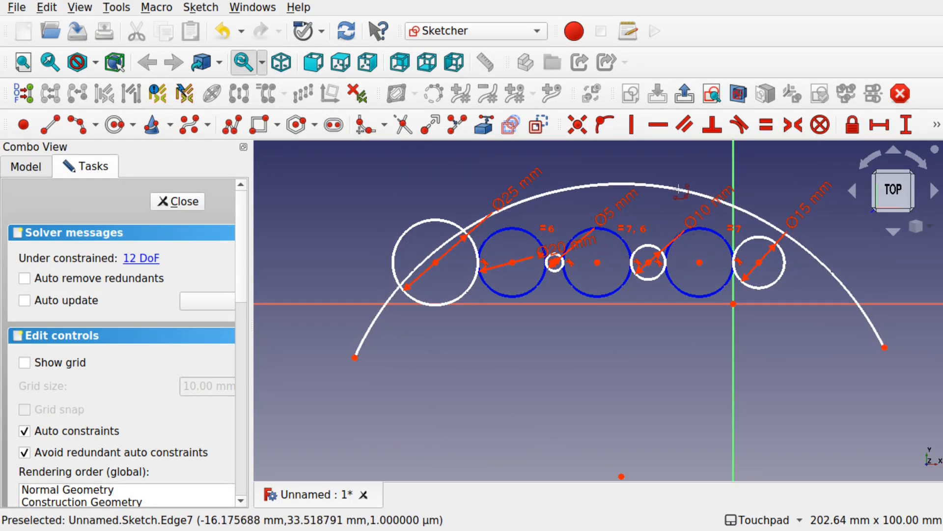
mouse_move(436, 274)
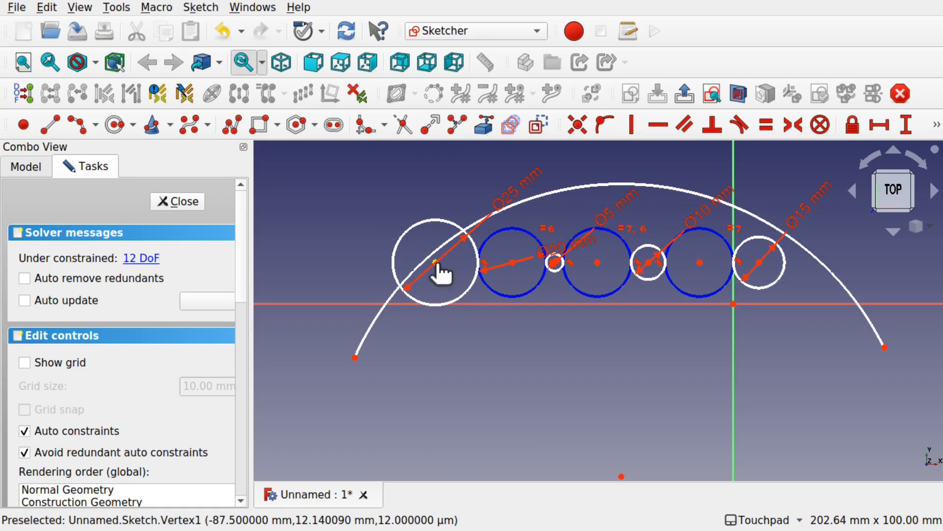
mouse_move(518, 278)
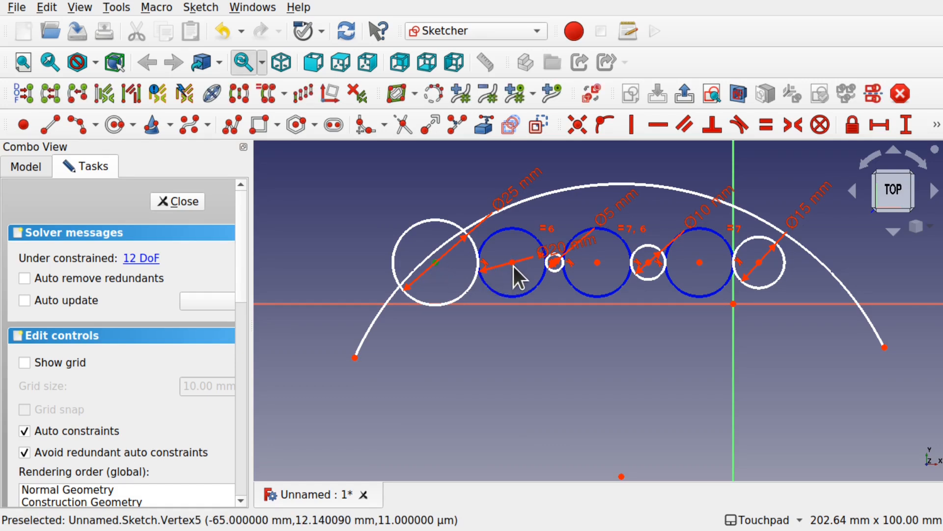
mouse_move(556, 271)
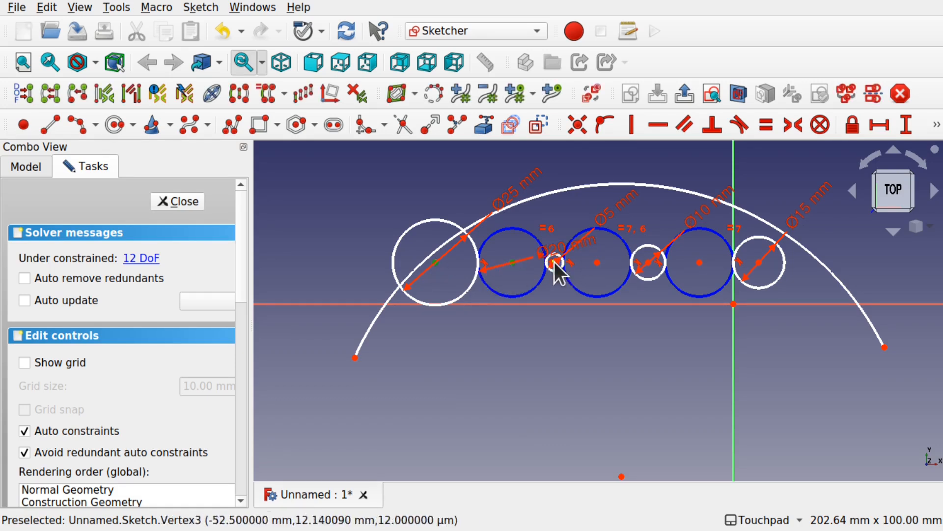
mouse_move(598, 263)
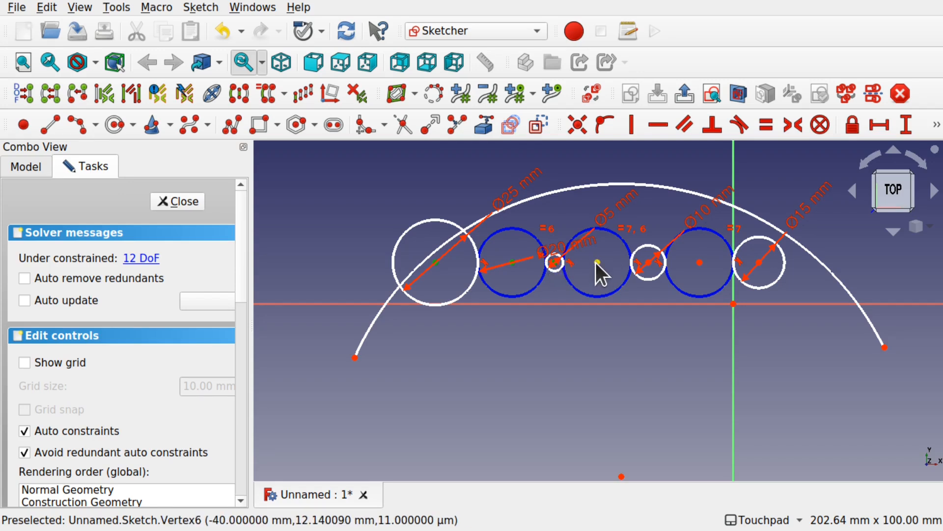
mouse_move(704, 269)
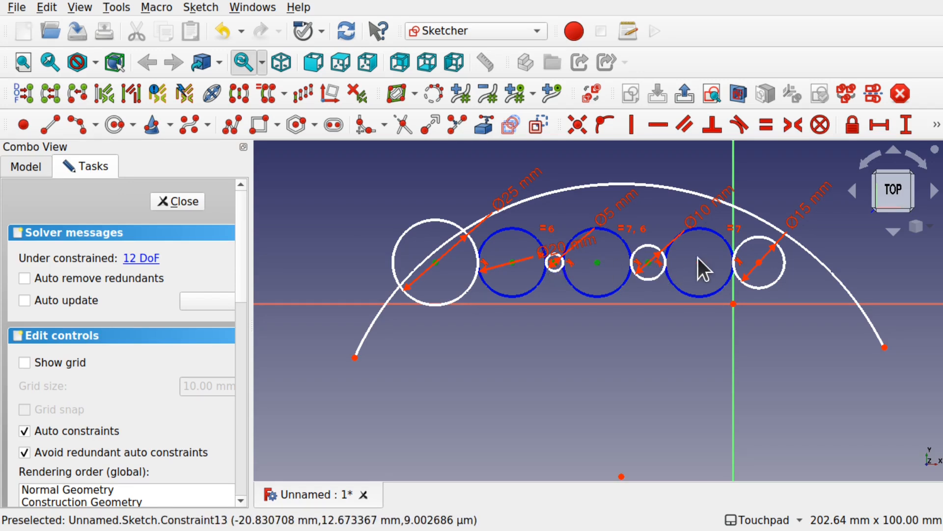
mouse_move(761, 275)
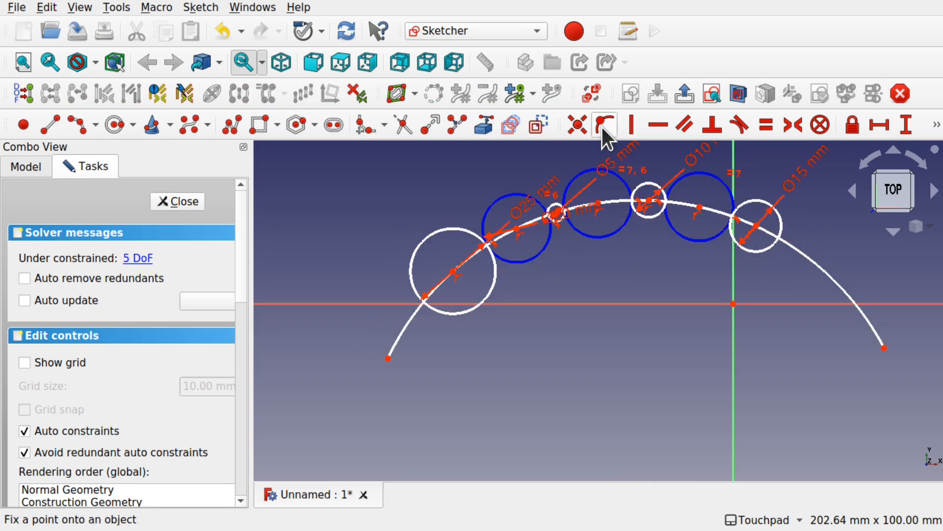
left_click(182, 201)
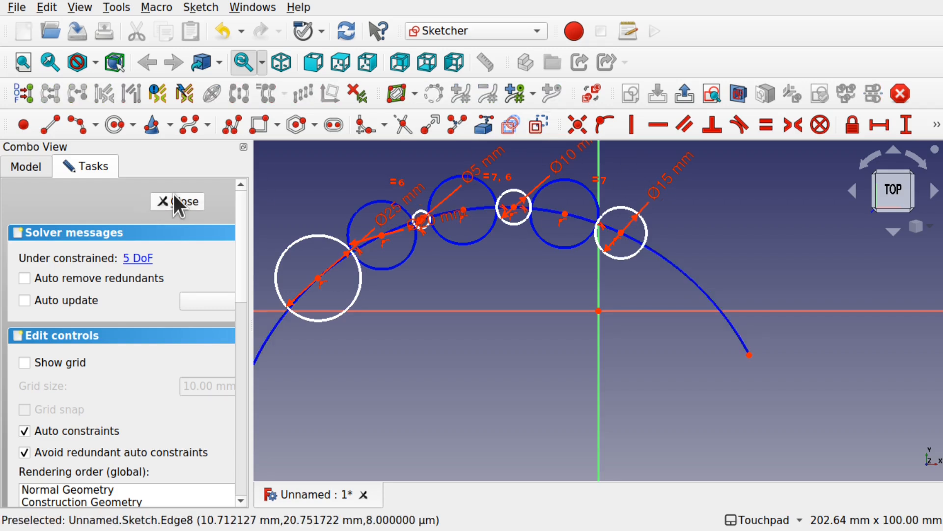
left_click(177, 201)
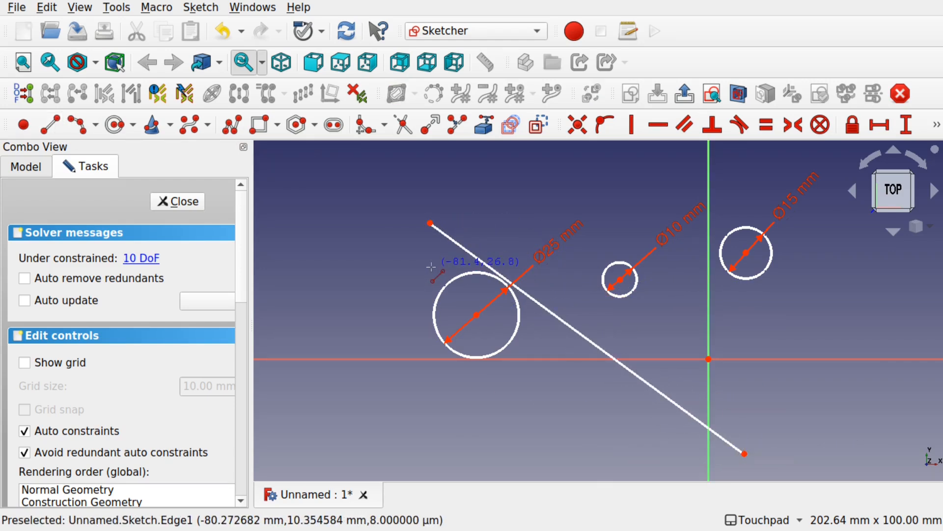
mouse_move(475, 315)
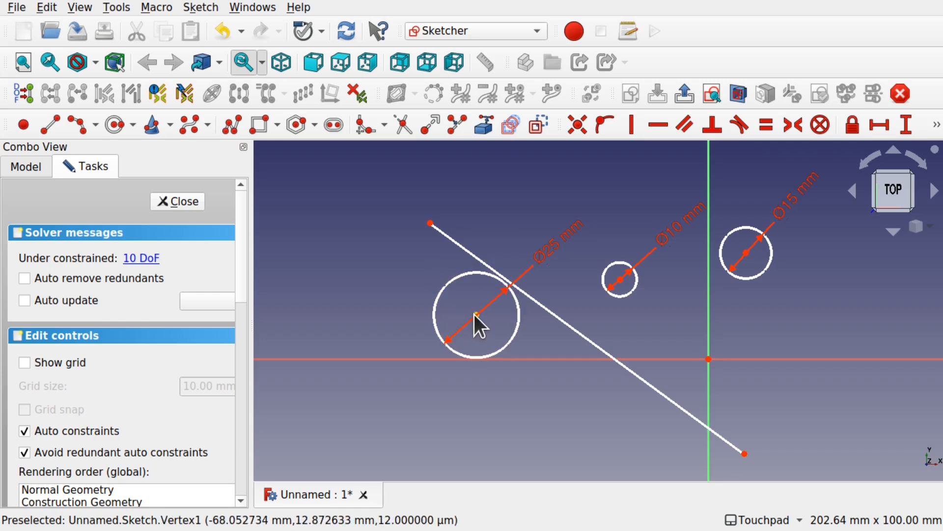
mouse_move(629, 295)
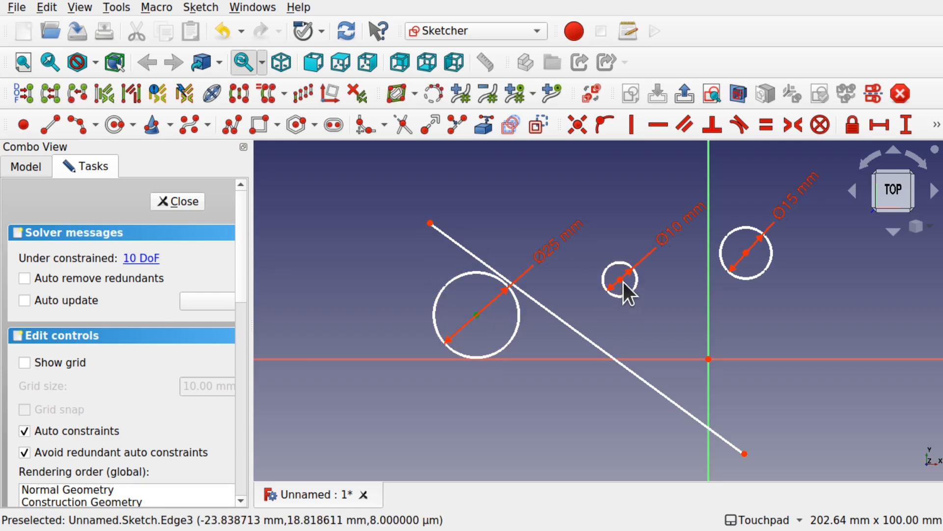
mouse_move(748, 262)
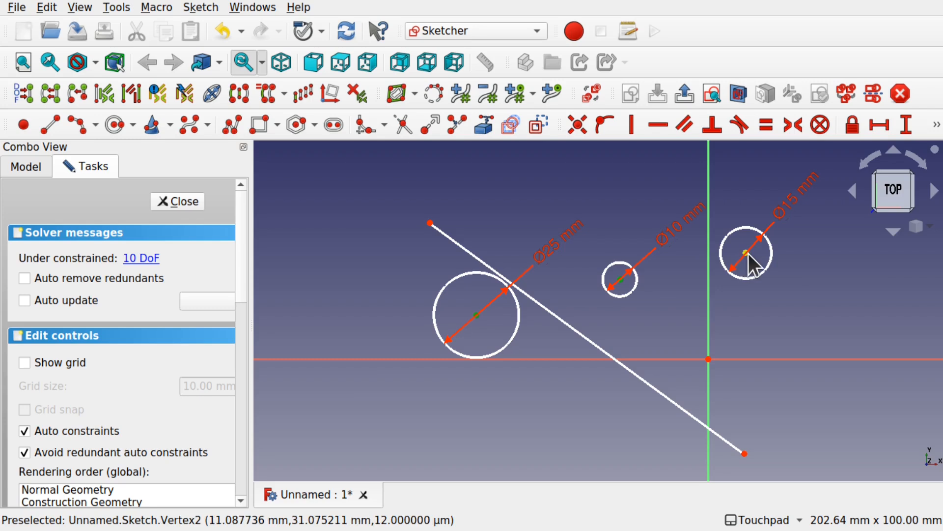
mouse_move(566, 244)
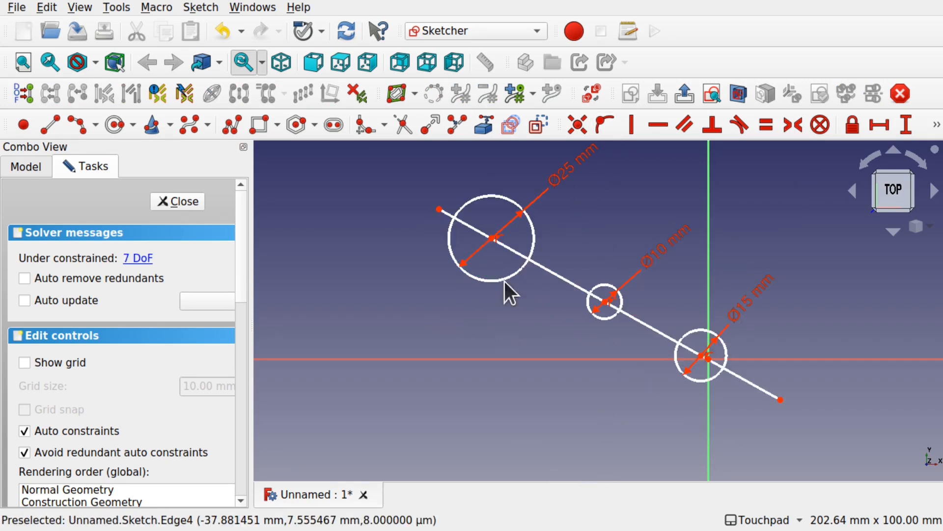
mouse_move(596, 298)
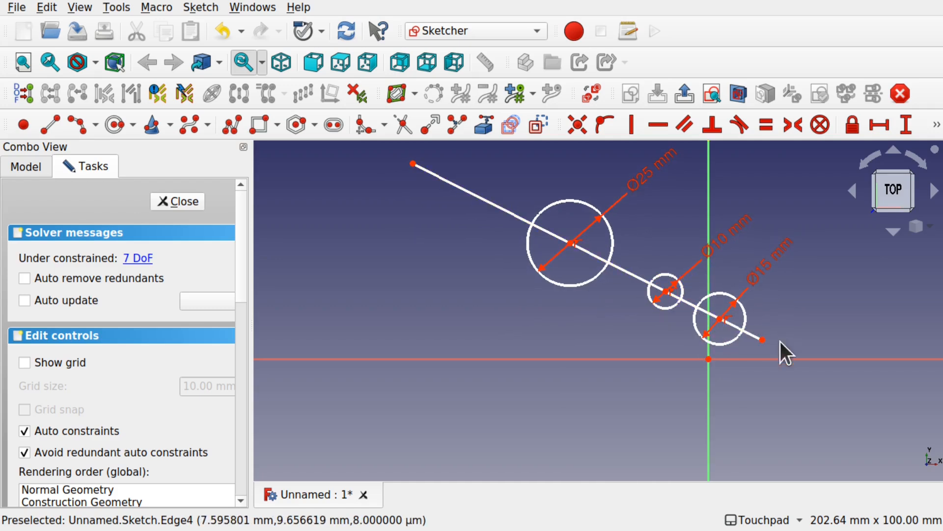
mouse_move(710, 364)
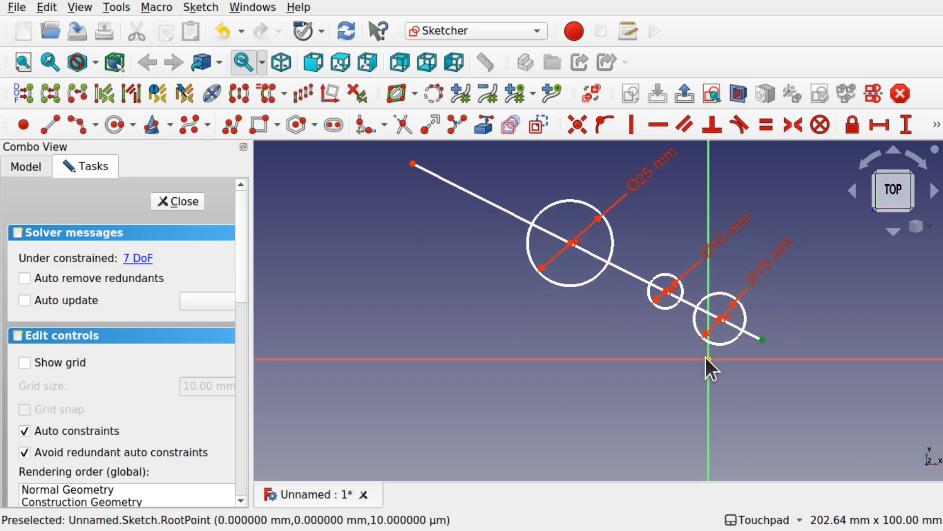
Pin the diagonal line's end to the sketch origin
left_click(576, 125)
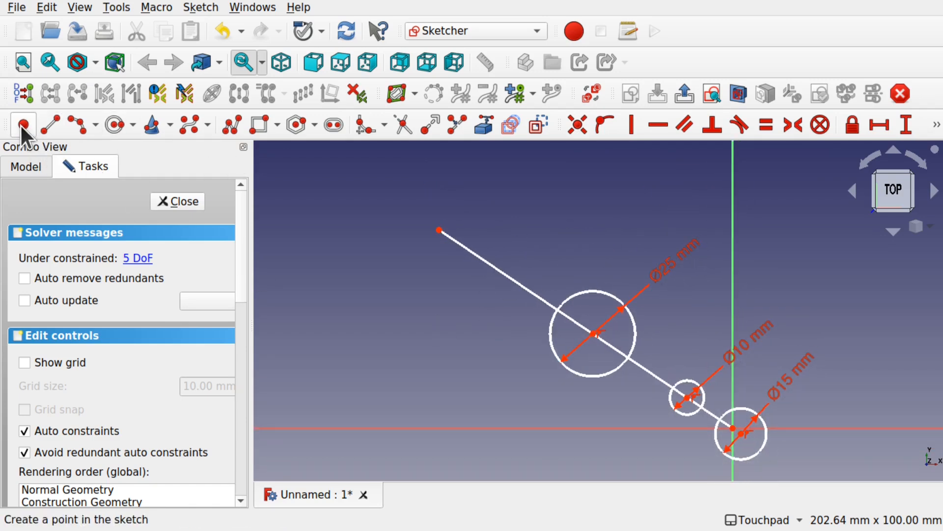
mouse_move(519, 278)
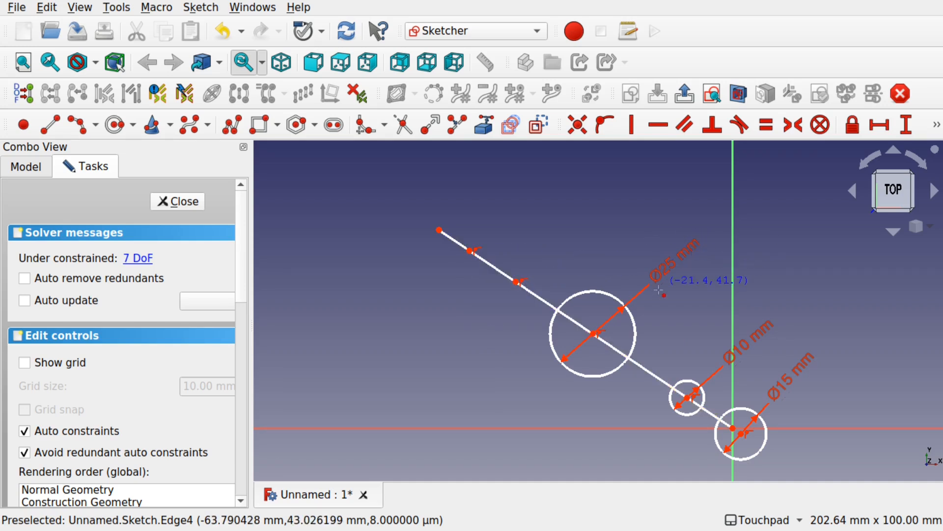
mouse_move(672, 302)
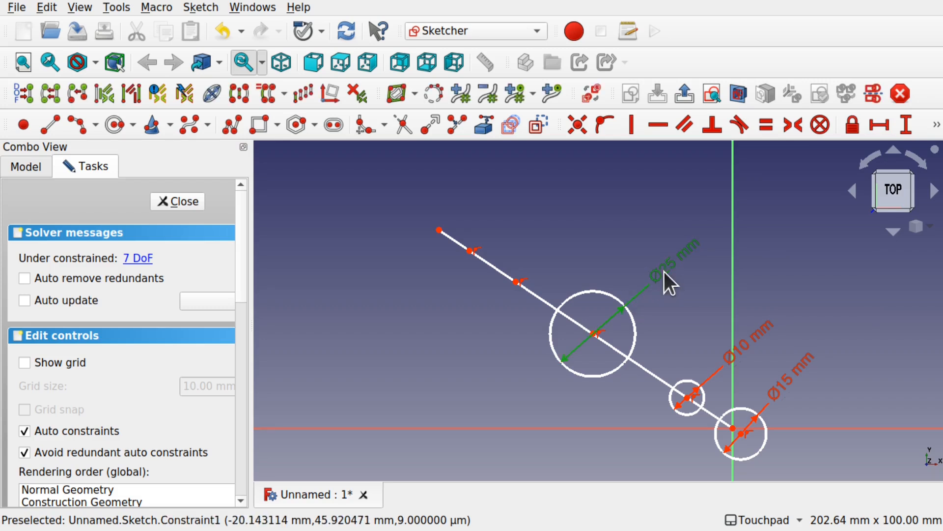
Replace the big circle's Ø25 diameter with a 25 mm distance between its line crossing points
left_click(596, 334)
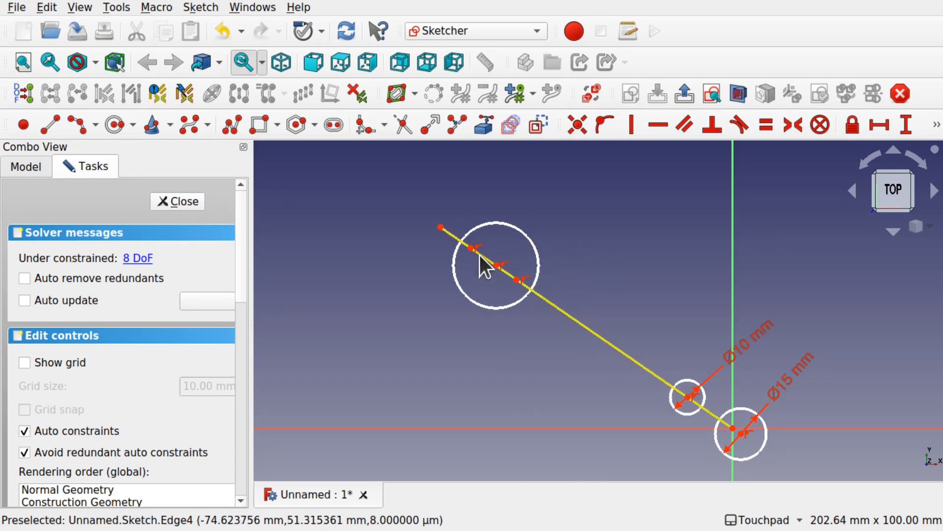
mouse_move(460, 252)
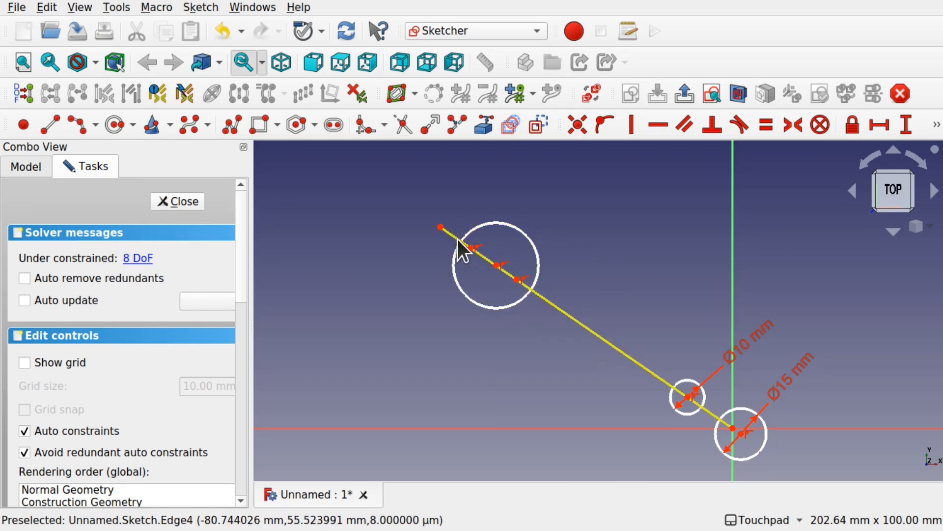
mouse_move(473, 255)
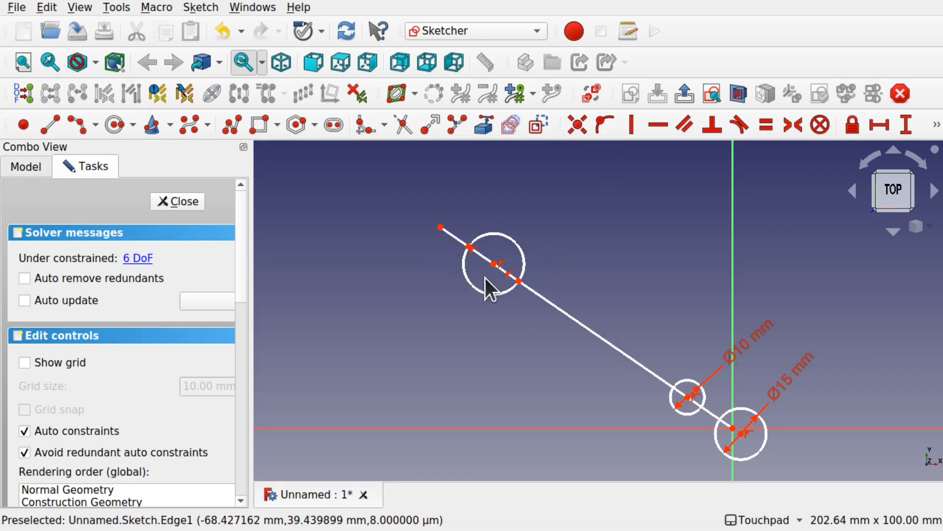
mouse_move(518, 283)
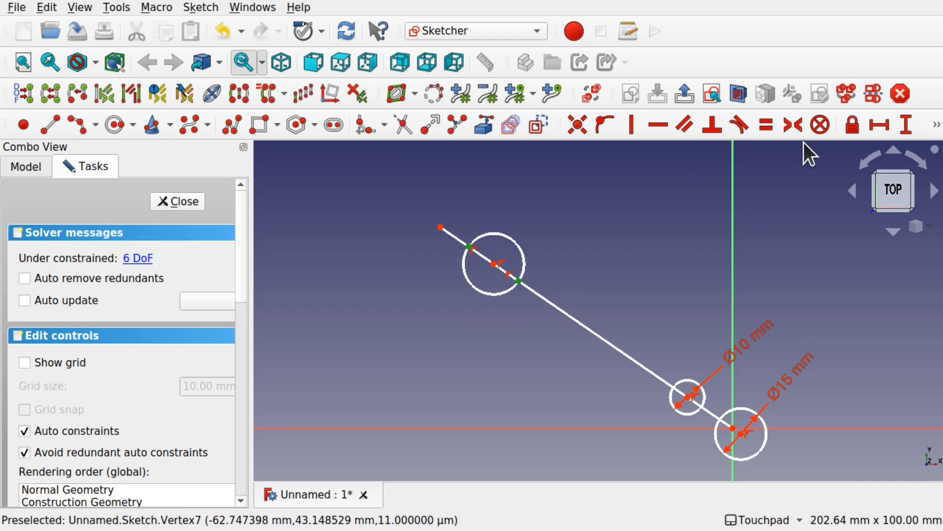
left_click(937, 125)
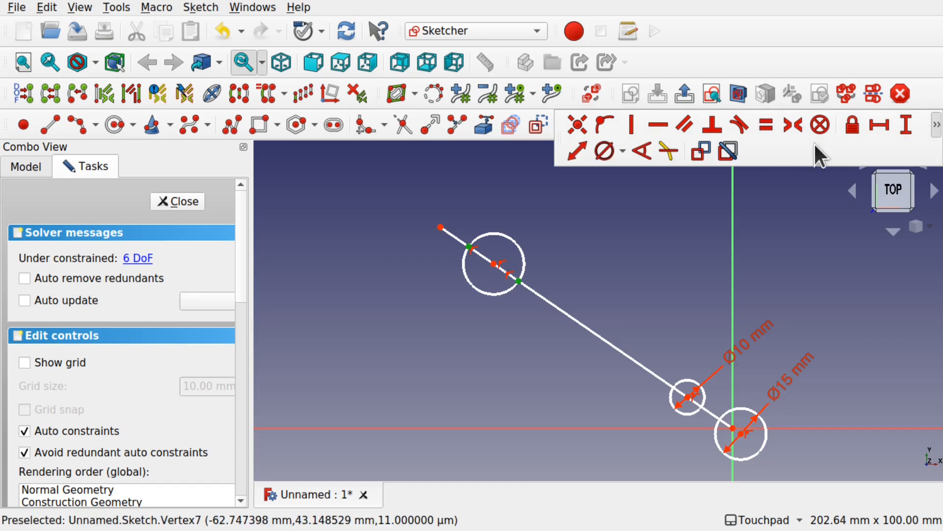
left_click(879, 125)
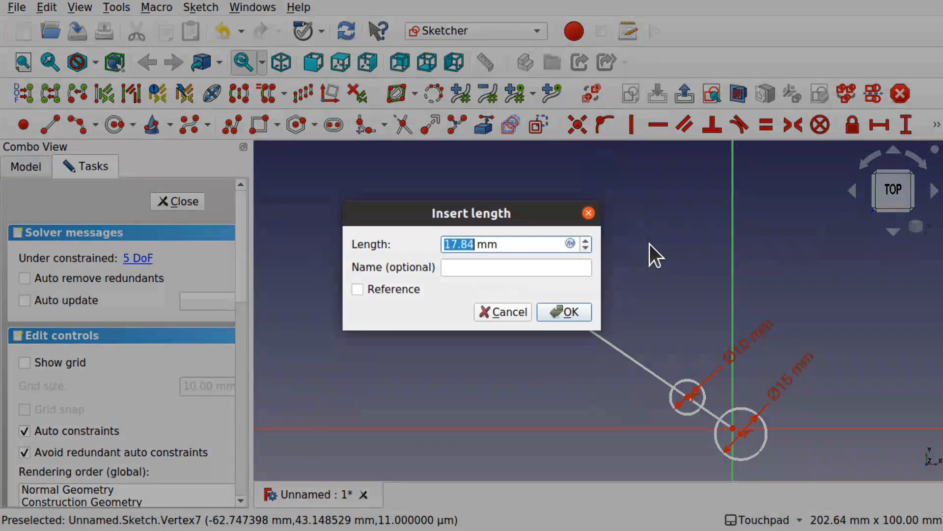
left_click(562, 312)
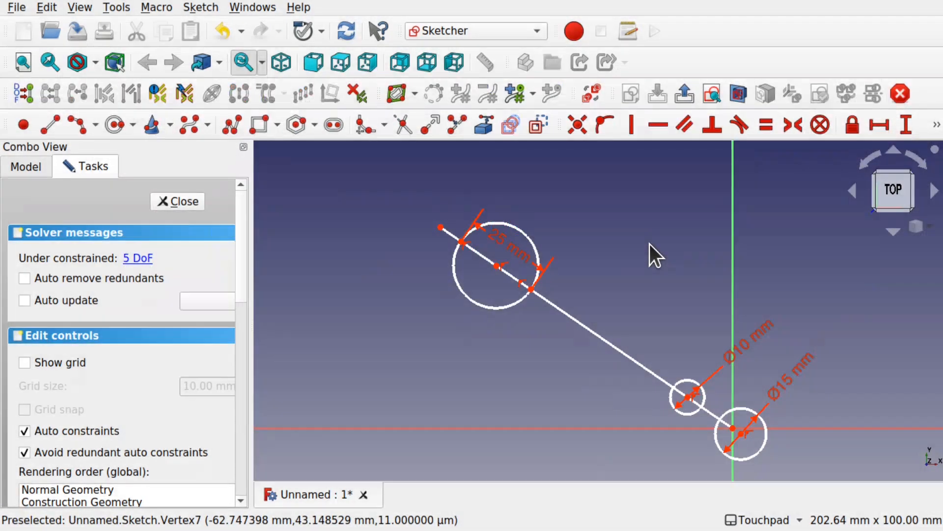
mouse_move(665, 400)
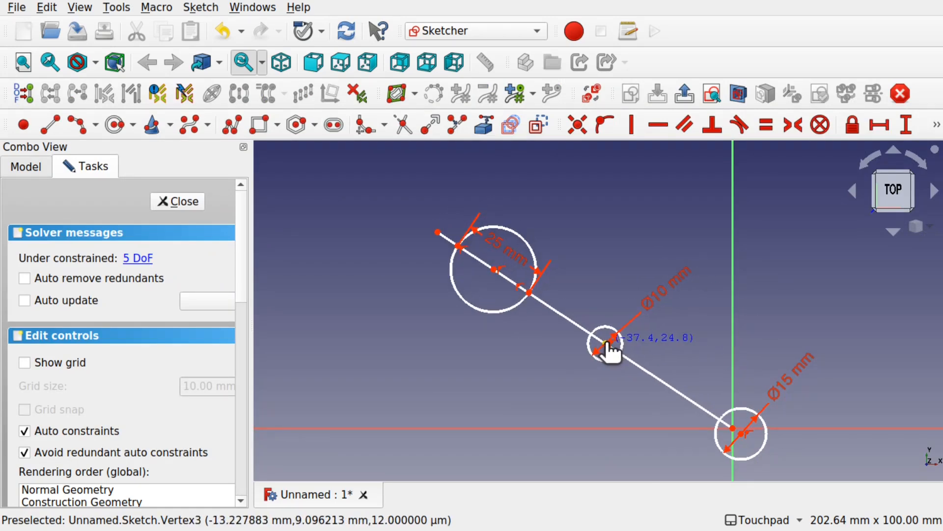
mouse_move(525, 335)
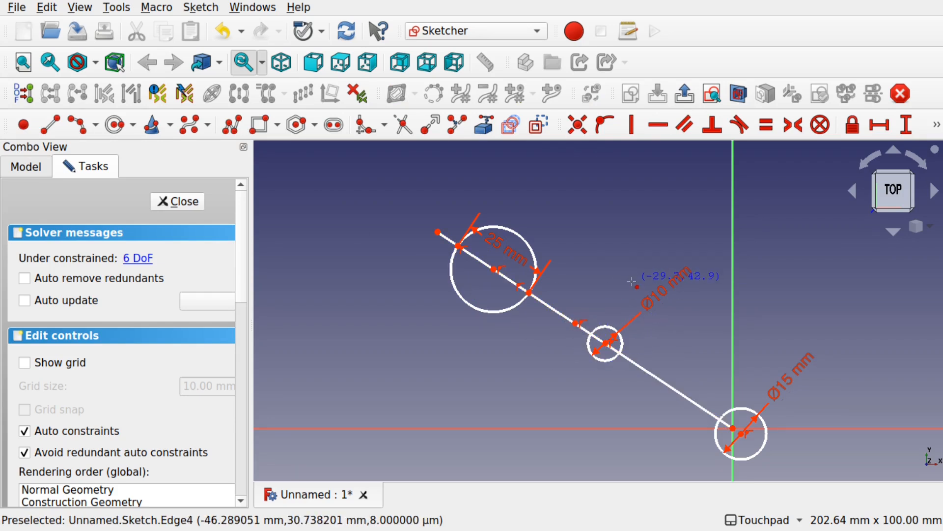
mouse_move(530, 321)
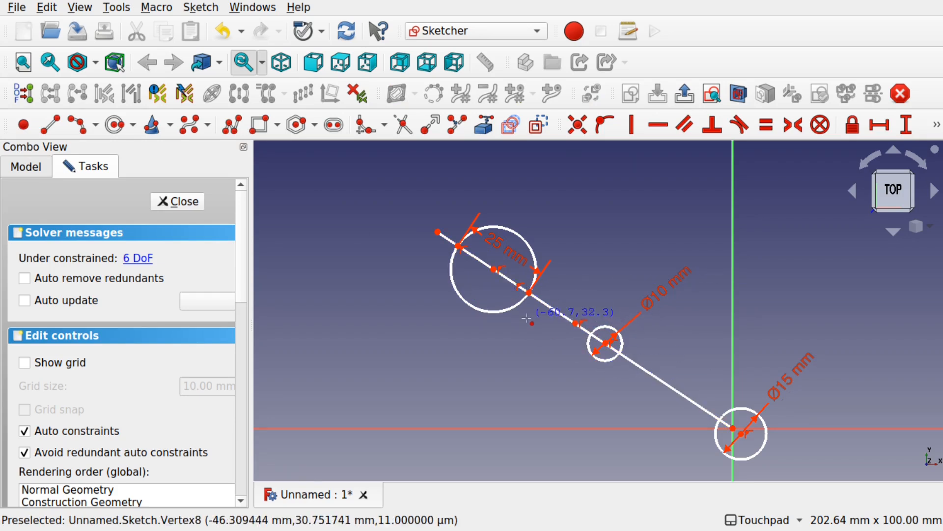
mouse_move(437, 337)
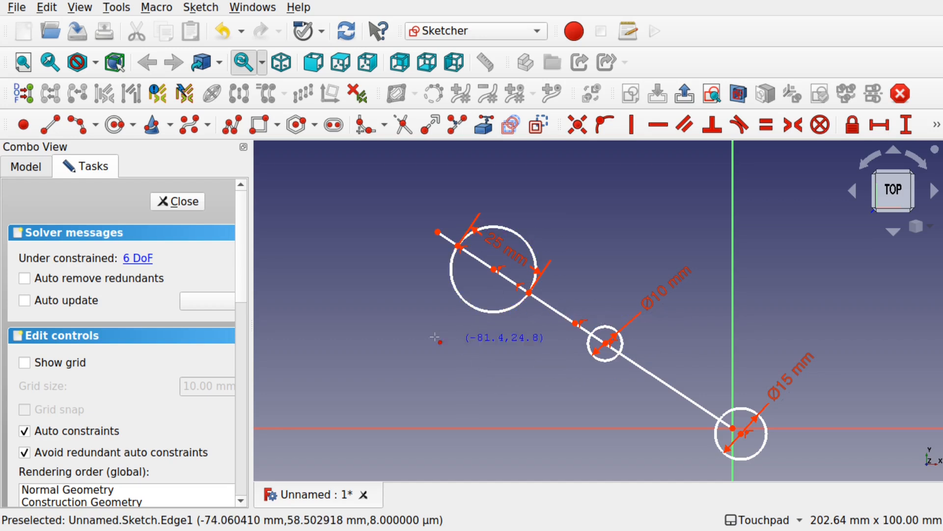
mouse_move(631, 330)
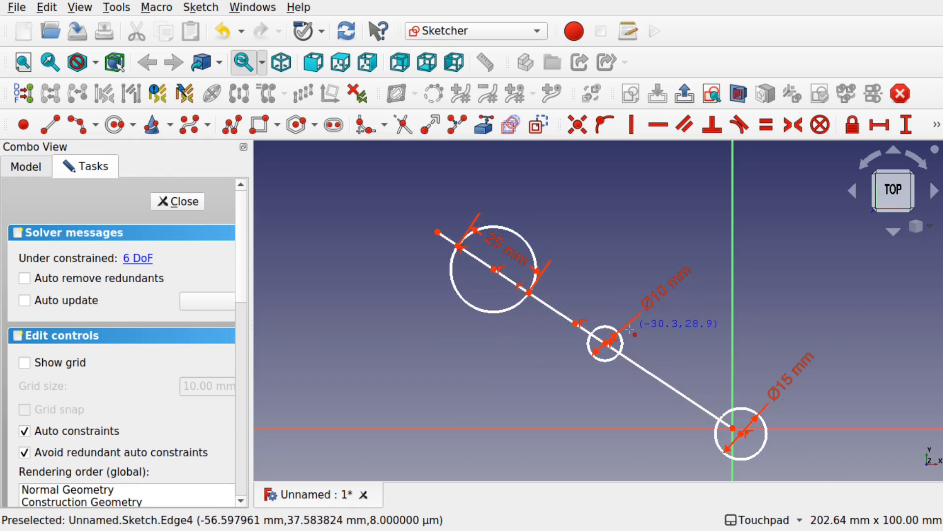
mouse_move(606, 352)
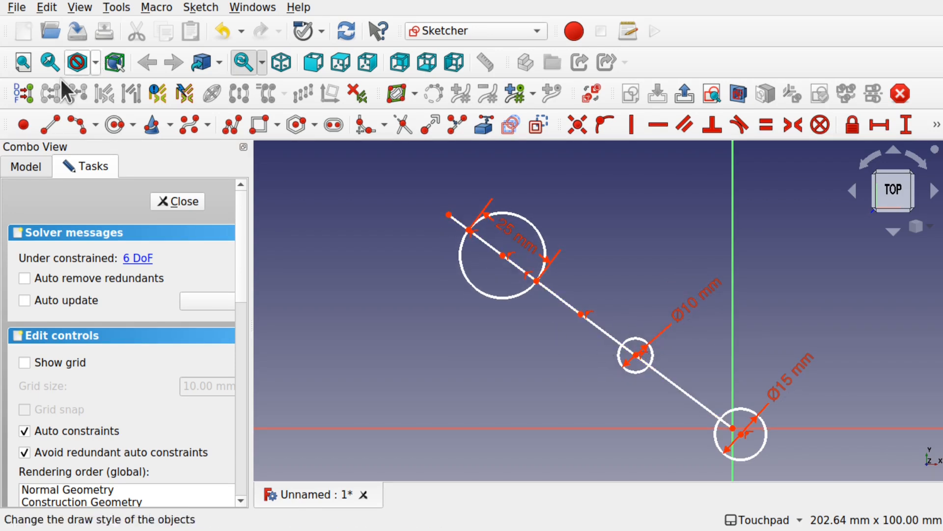
mouse_move(610, 335)
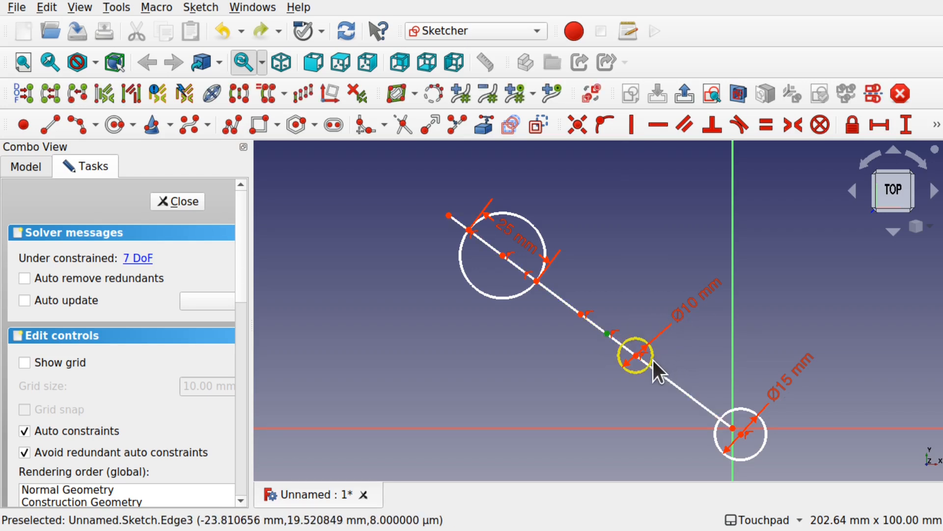
mouse_move(626, 379)
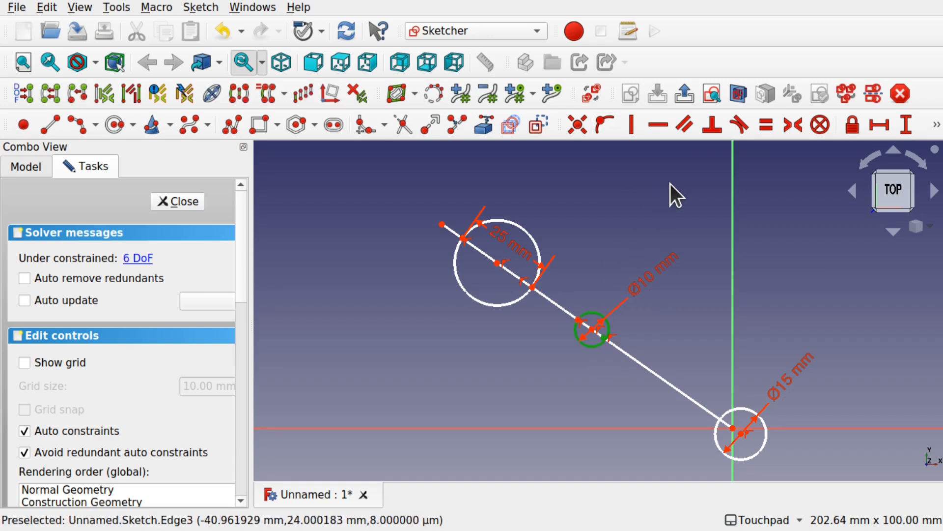
Dimension a 15 mm spacing along the line between the 10 mm and 25 mm circles
left_click(592, 329)
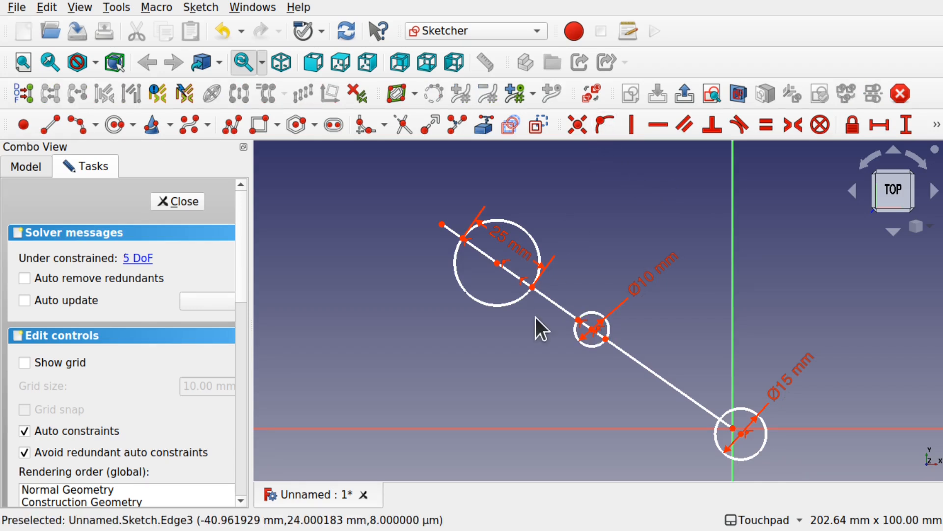
mouse_move(585, 330)
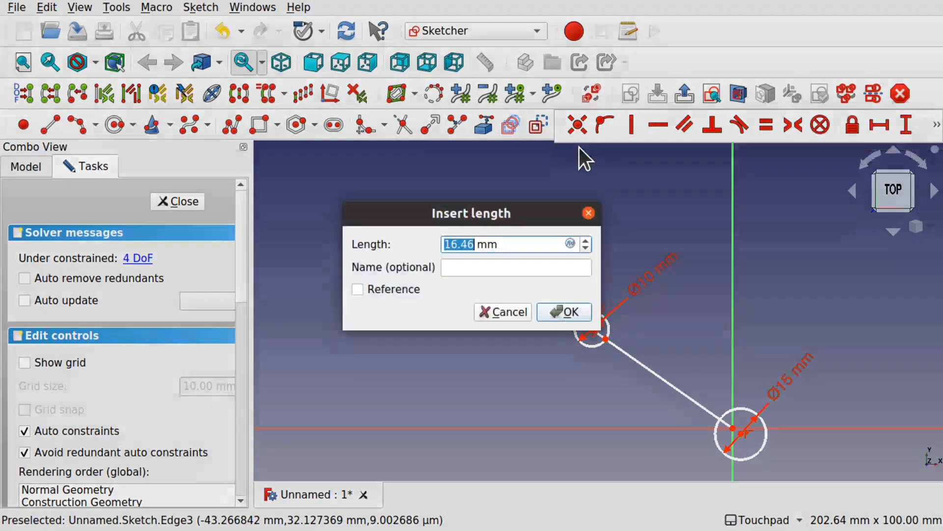
mouse_move(576, 288)
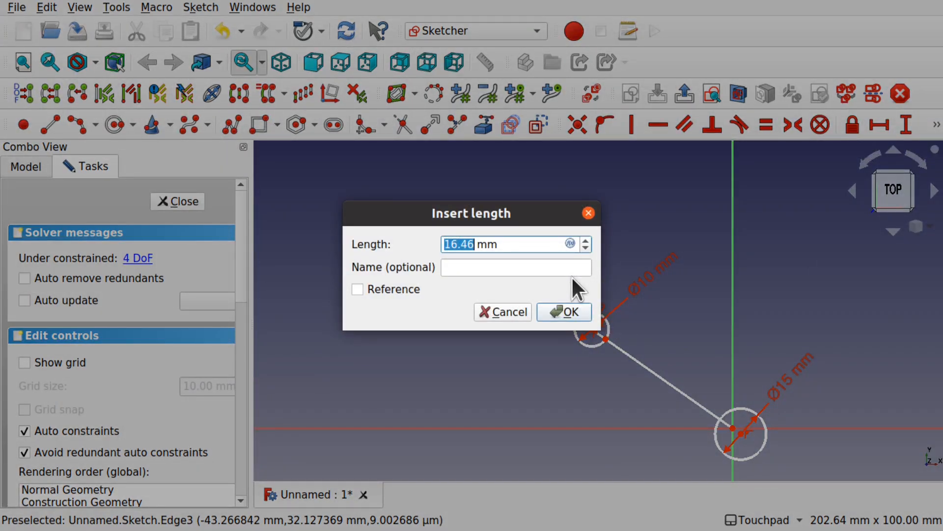
left_click(563, 311)
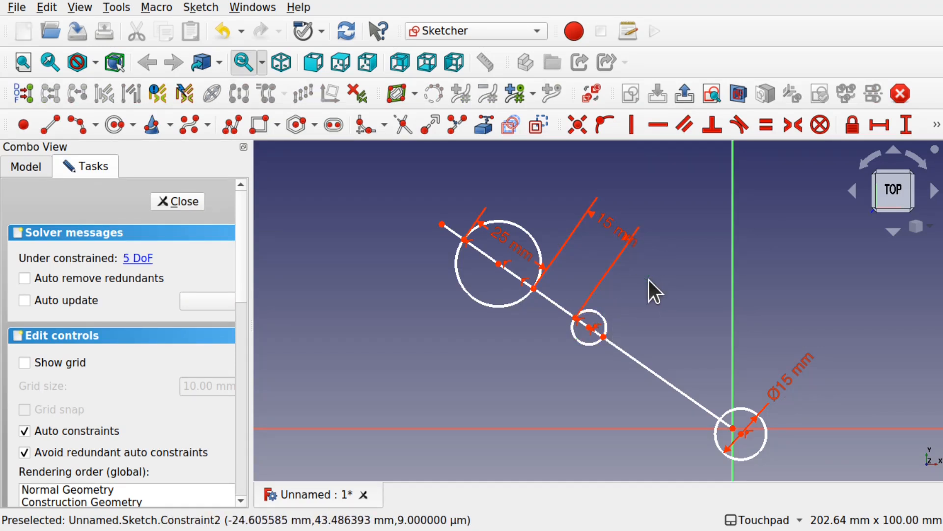
mouse_move(586, 337)
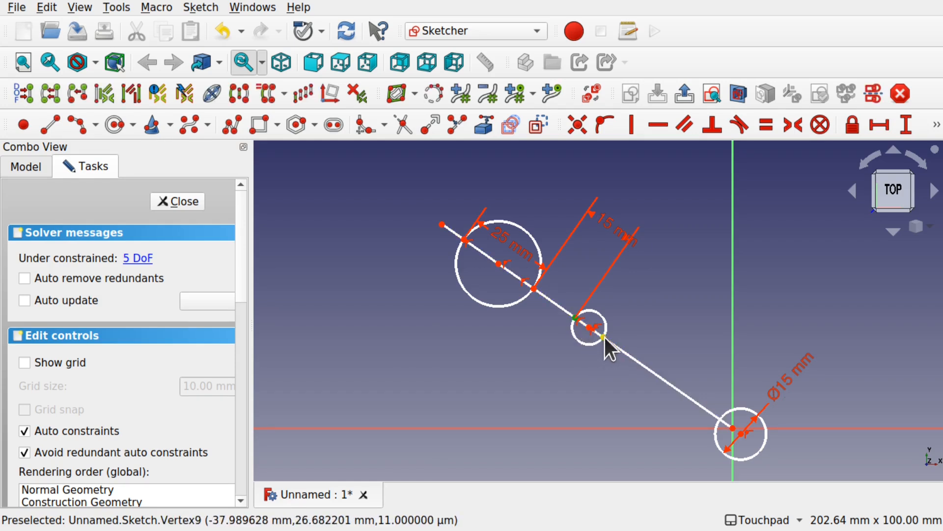
Constrain the small circle's two line crossing points 10 mm apart
left_click(937, 125)
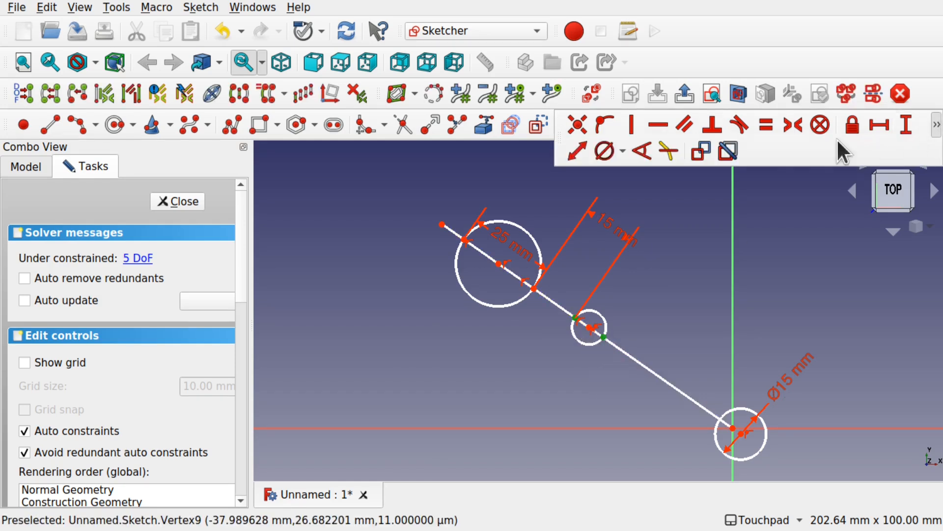
left_click(877, 125)
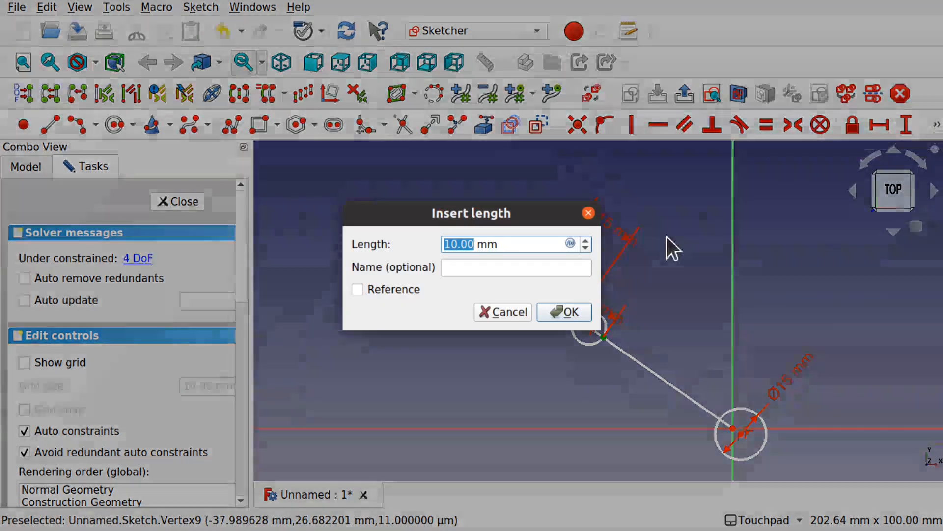
left_click(563, 312)
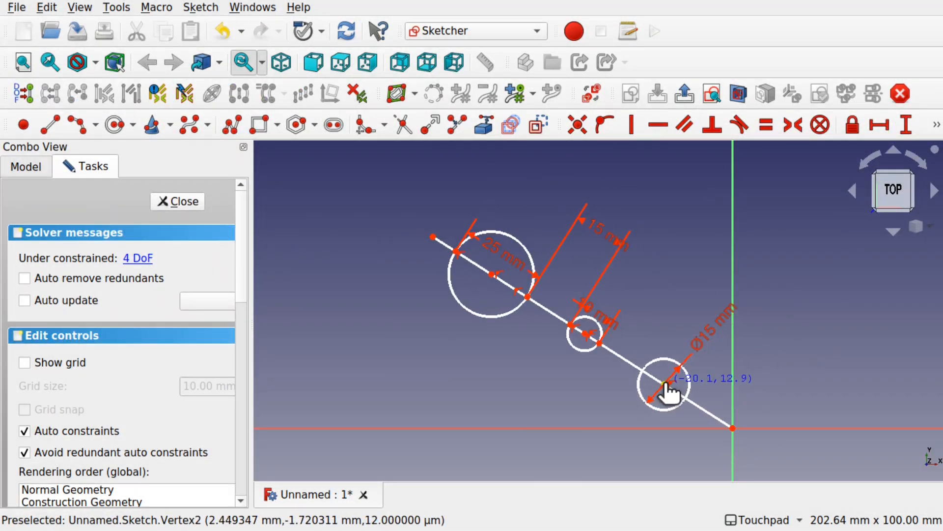
mouse_move(603, 401)
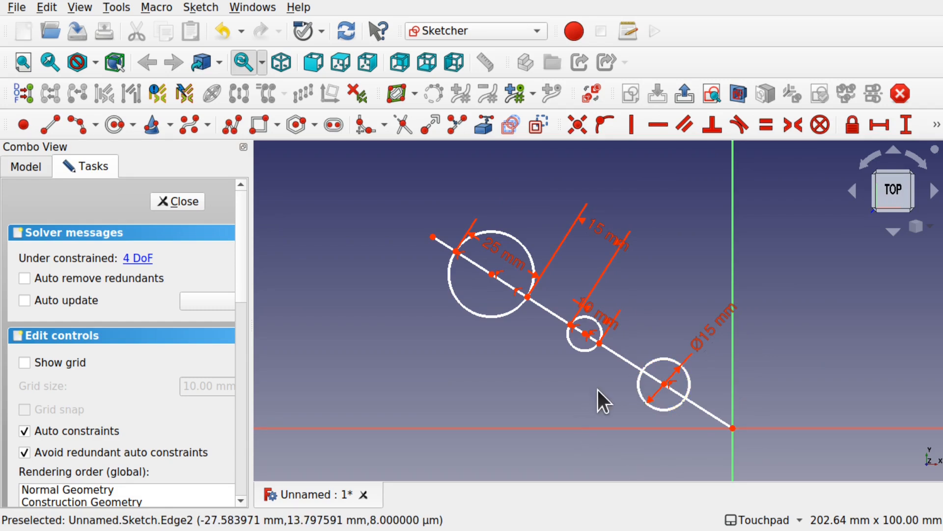